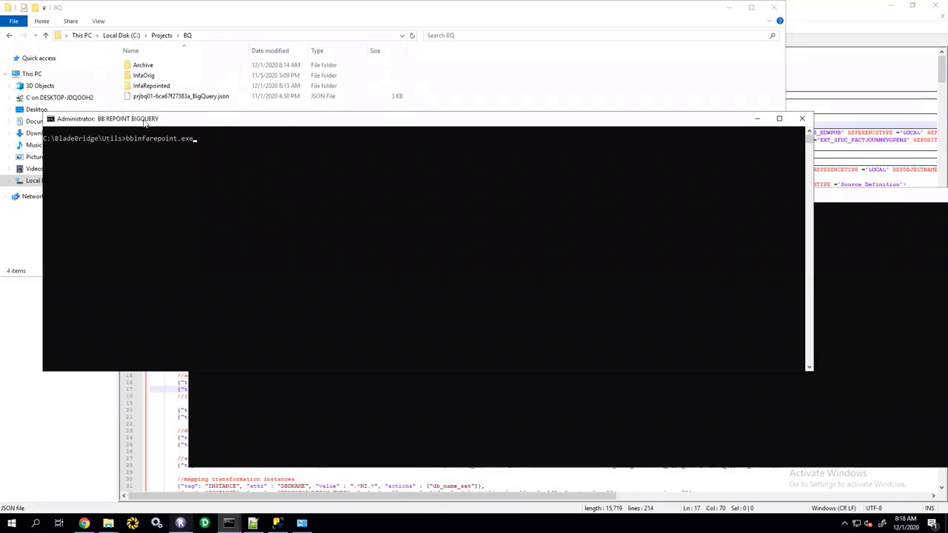
mouse_move(350, 139)
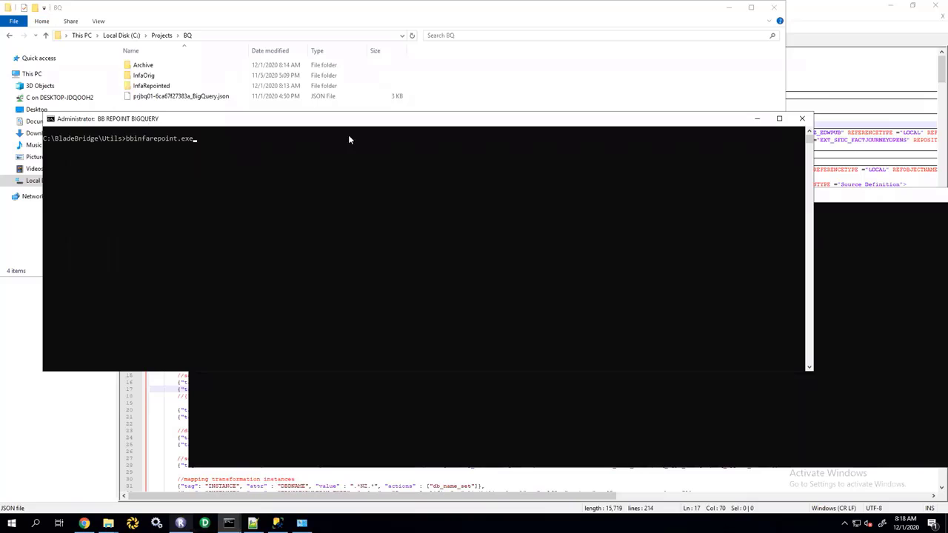
mouse_move(131, 144)
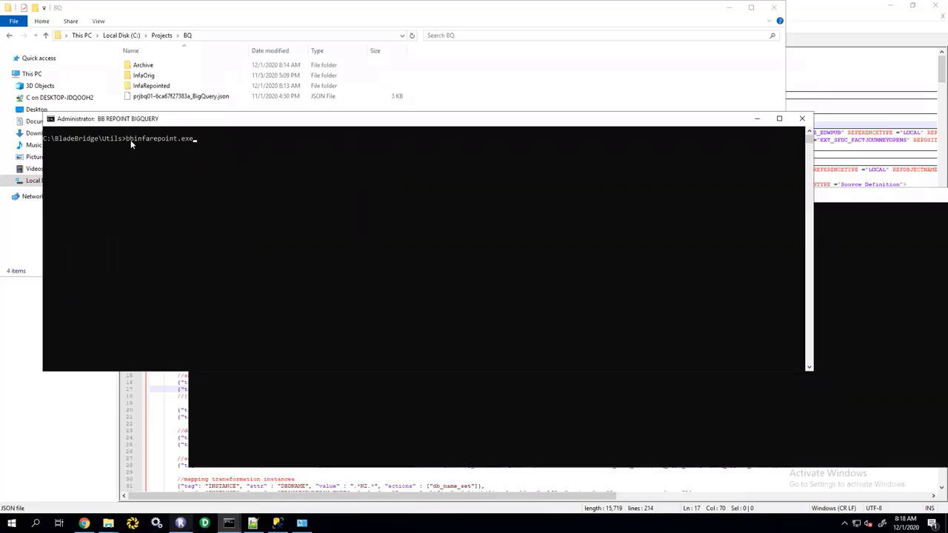
mouse_move(230, 145)
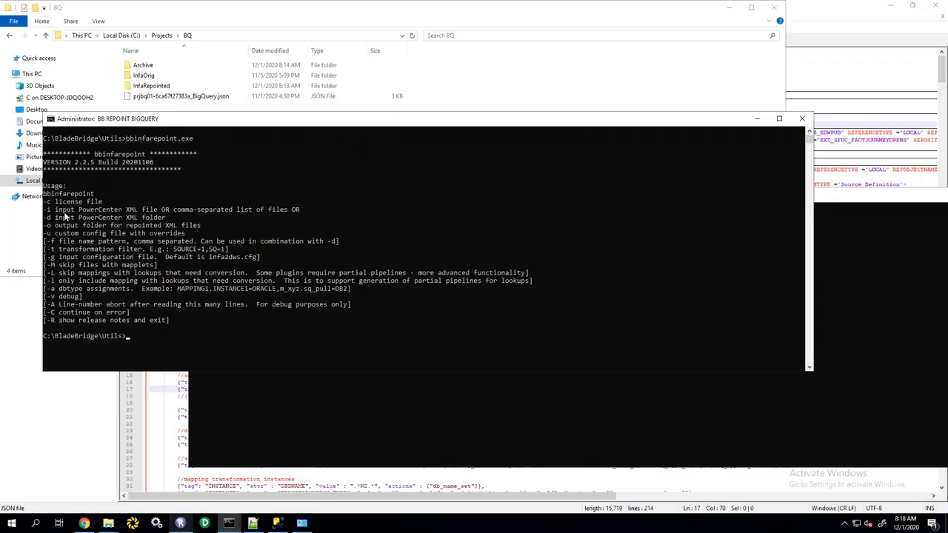
mouse_move(115, 217)
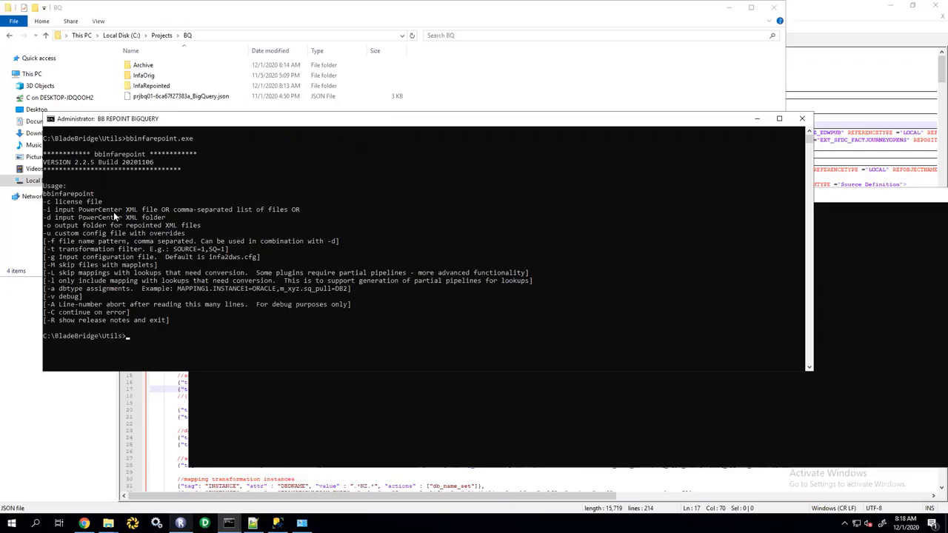
mouse_move(62, 217)
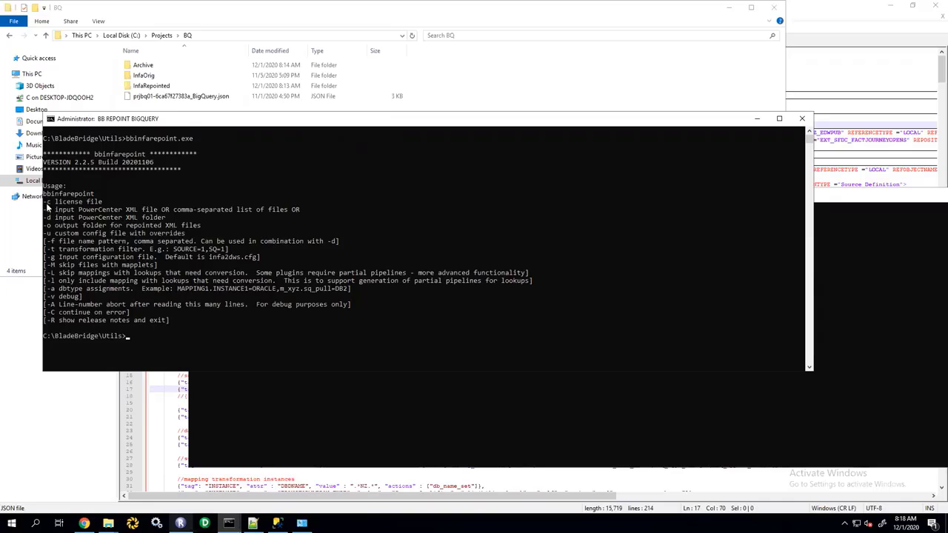
mouse_move(48, 216)
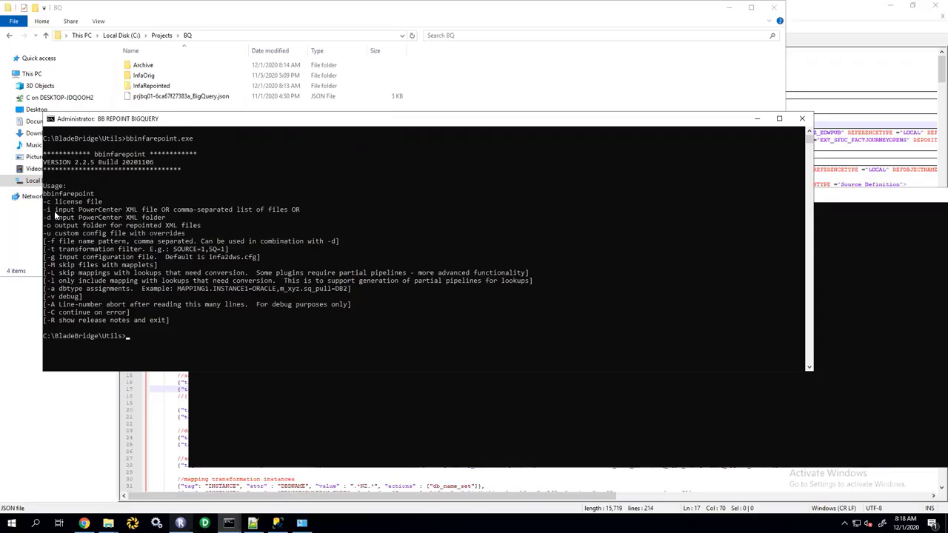
mouse_move(56, 222)
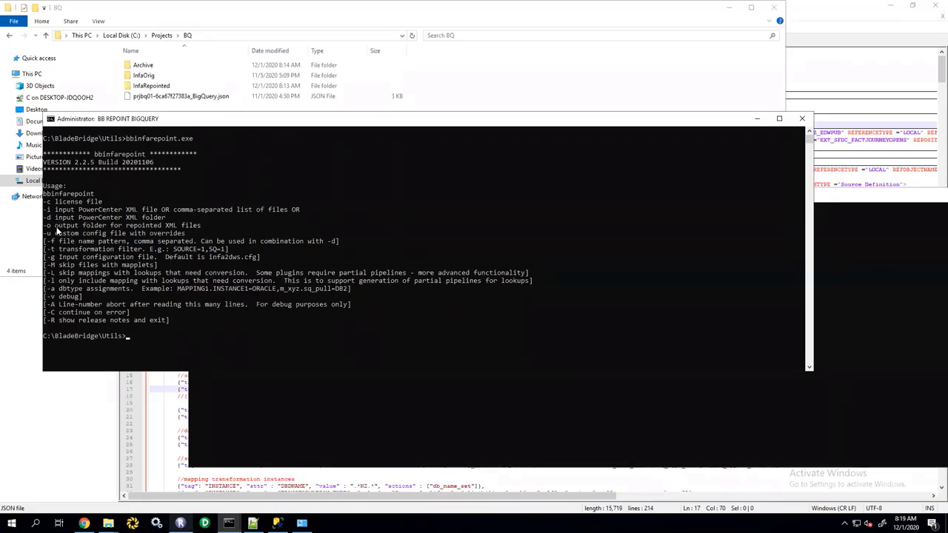
mouse_move(95, 230)
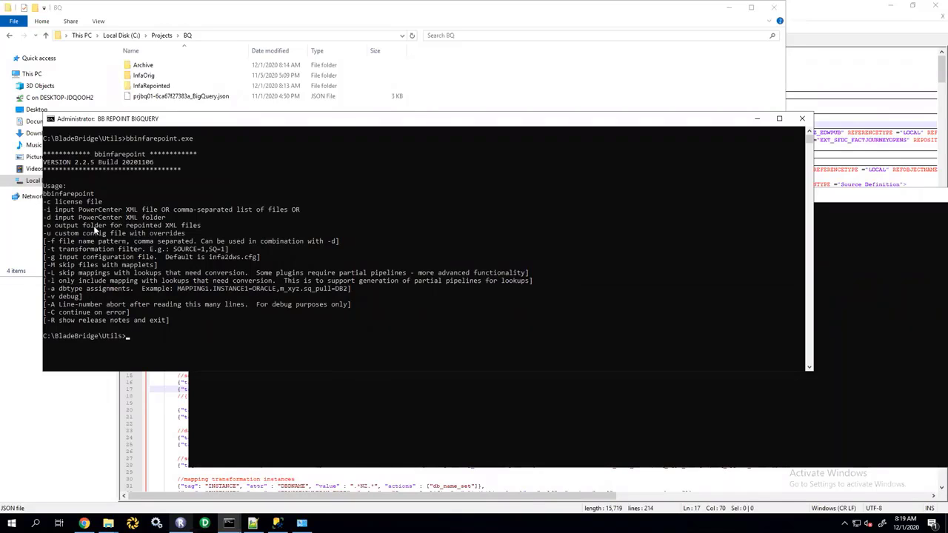
mouse_move(60, 238)
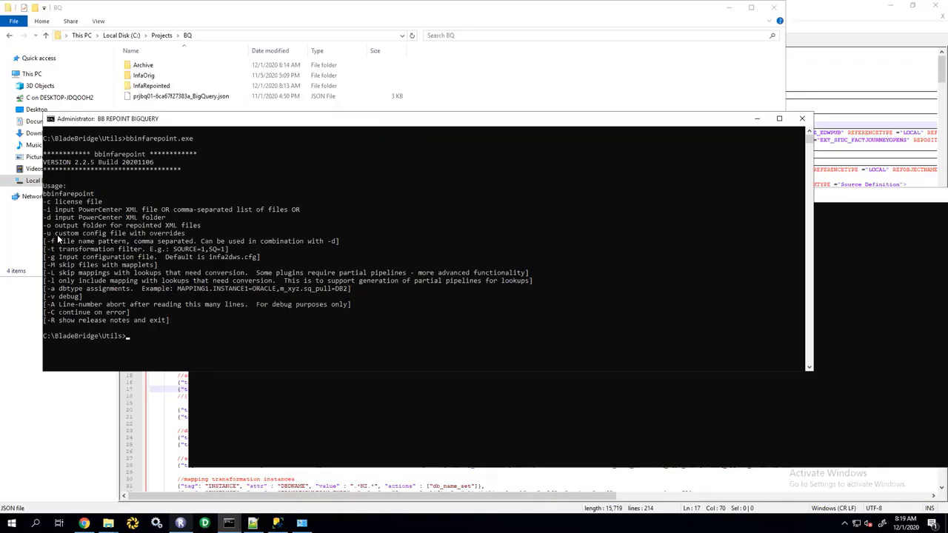
mouse_move(53, 240)
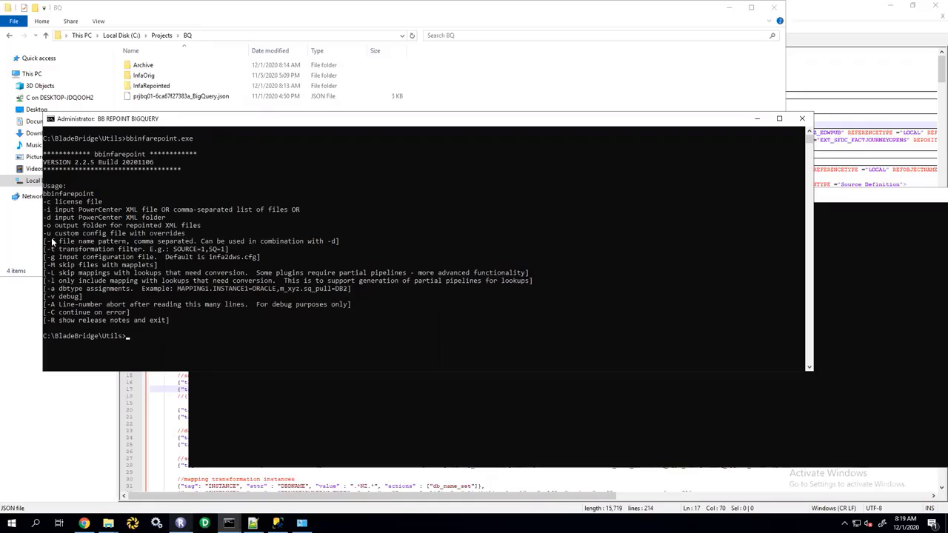
mouse_move(54, 241)
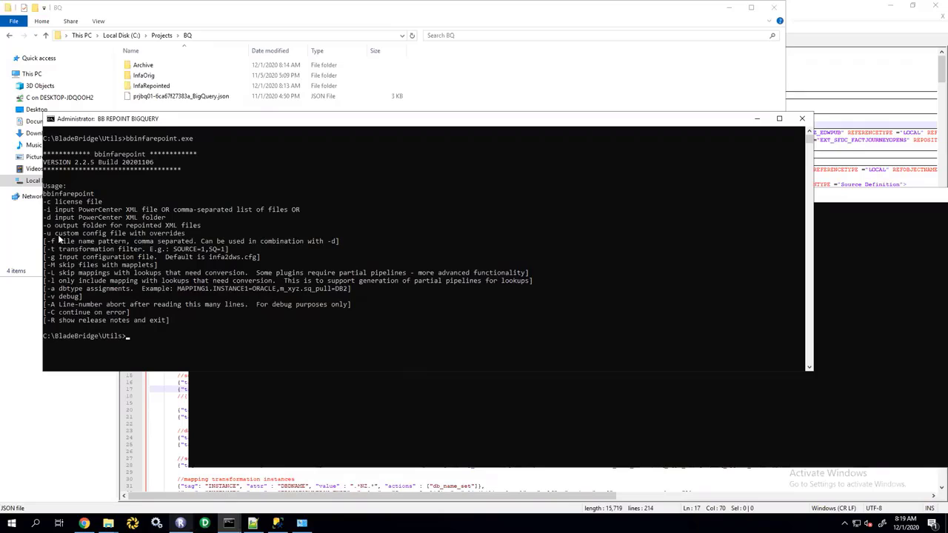
mouse_move(316, 207)
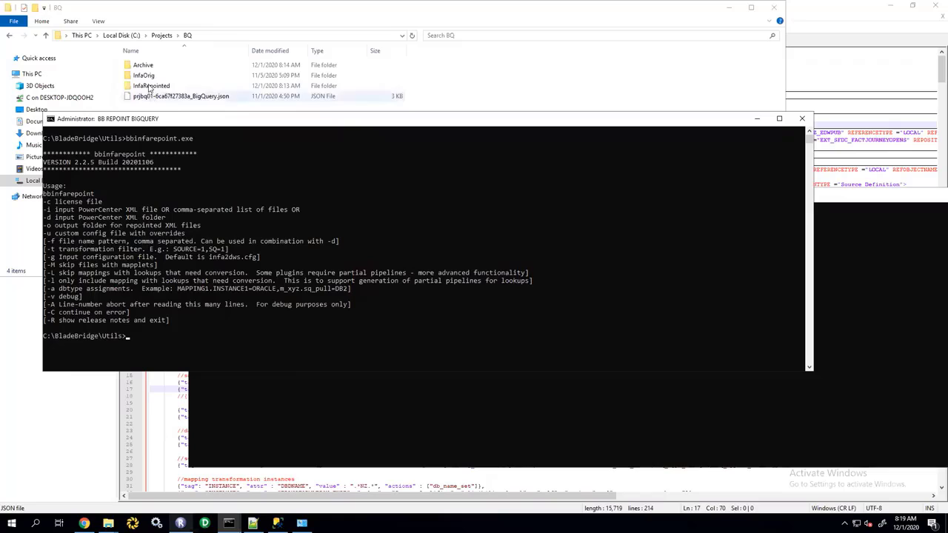
Step: Check w_test_workflow_01.xml in InfaOrig, then open the empty InfaRepointed folder
double_click(143, 75)
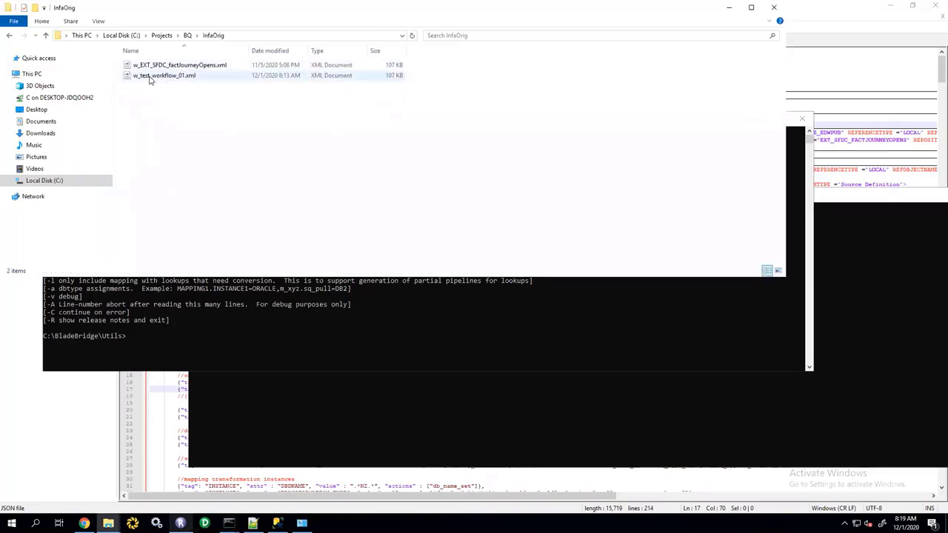
left_click(163, 74)
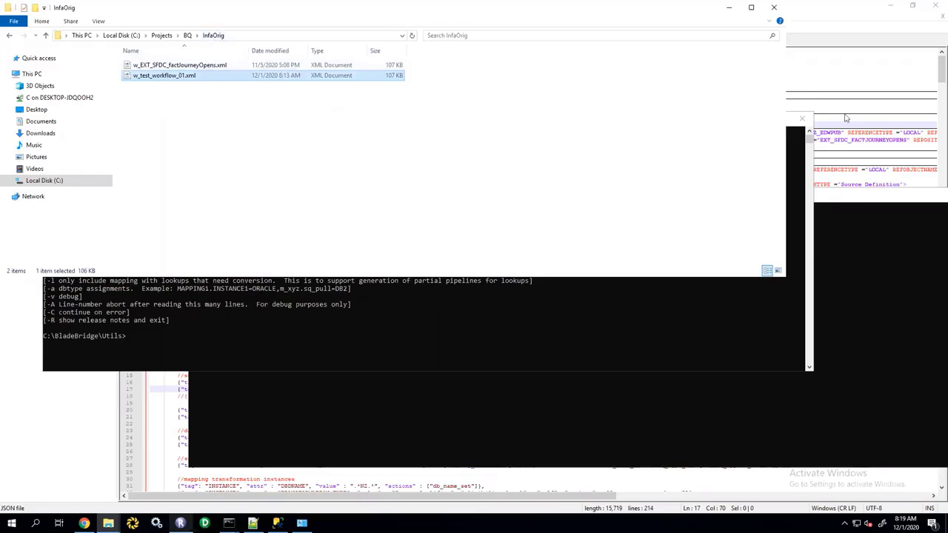
mouse_move(190, 117)
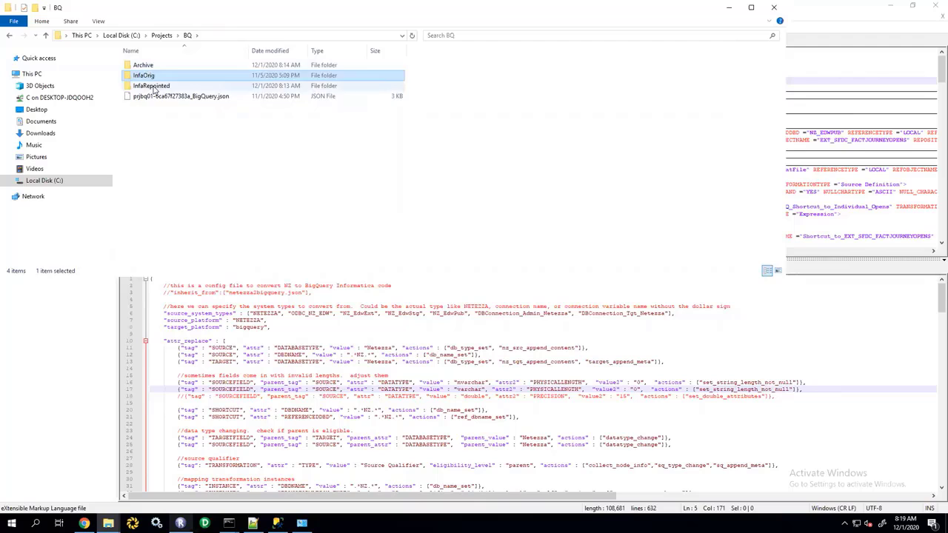
double_click(151, 85)
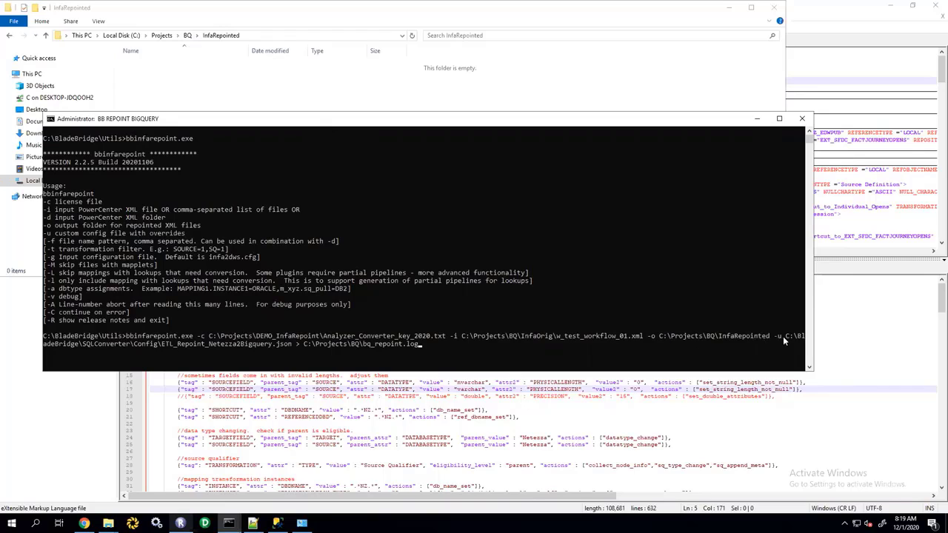
mouse_move(170, 356)
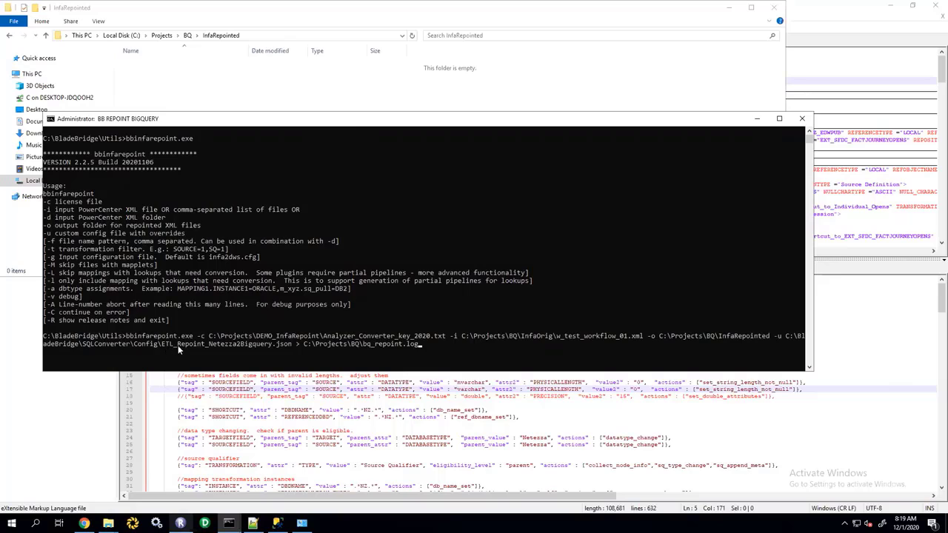
mouse_move(233, 348)
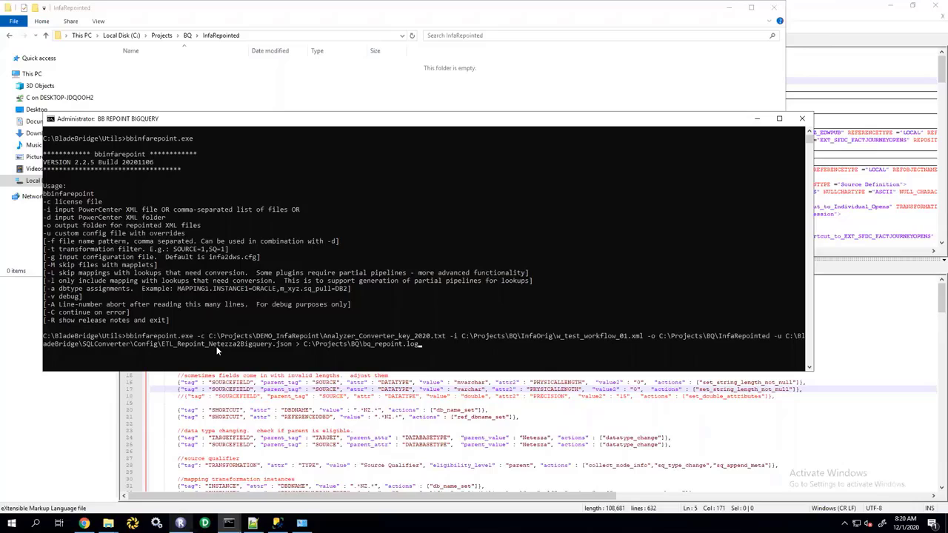
mouse_move(227, 355)
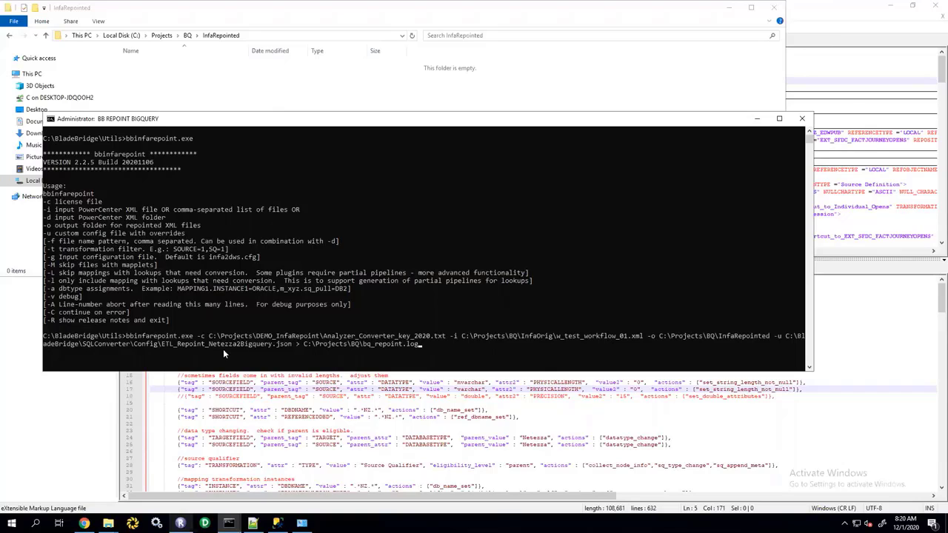
mouse_move(244, 358)
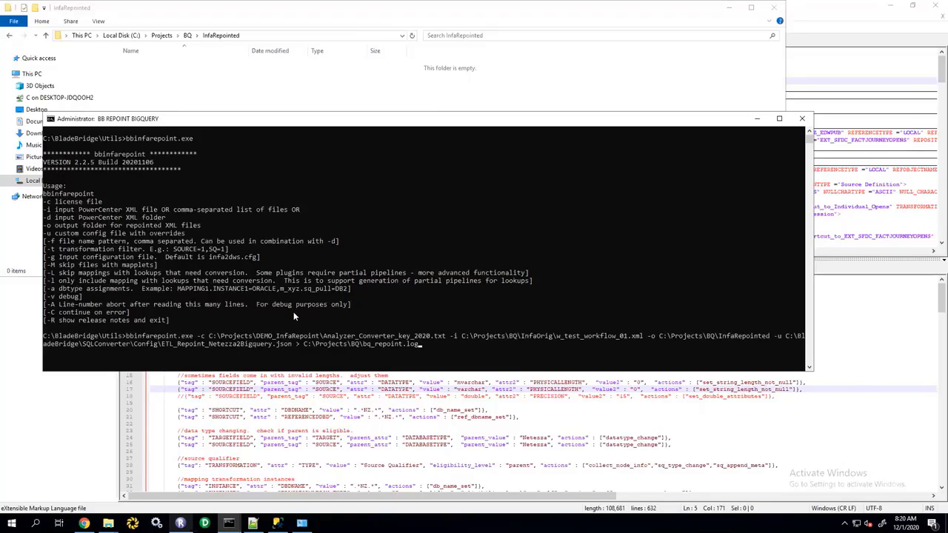
mouse_move(219, 367)
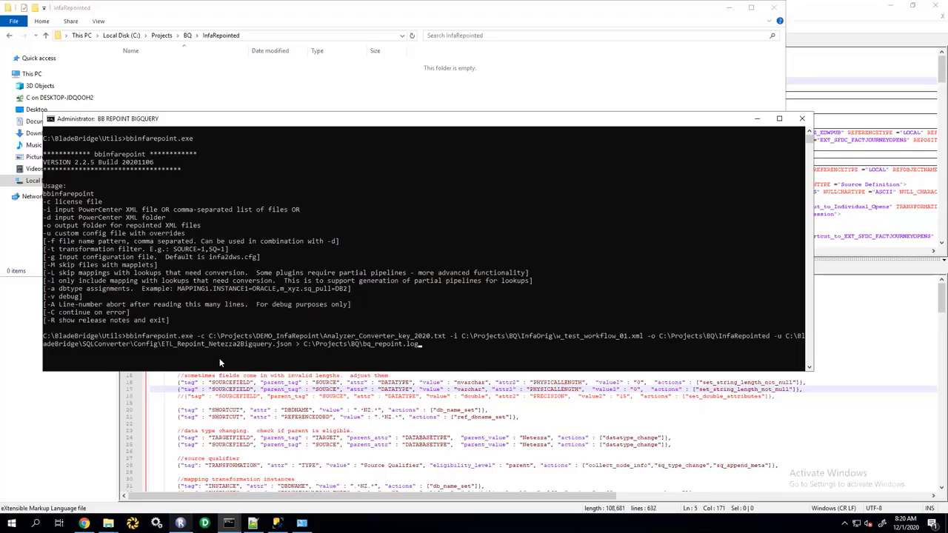
mouse_move(407, 278)
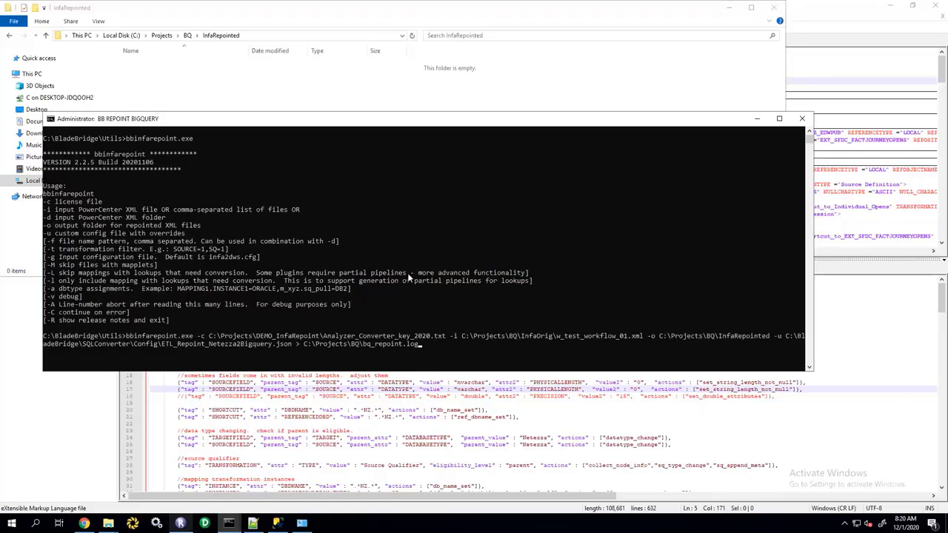
mouse_move(408, 278)
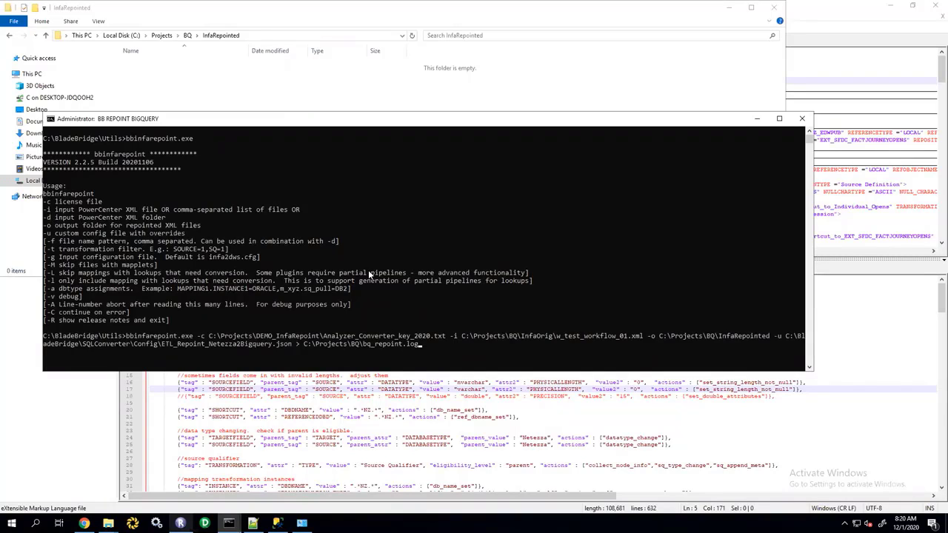
mouse_move(340, 266)
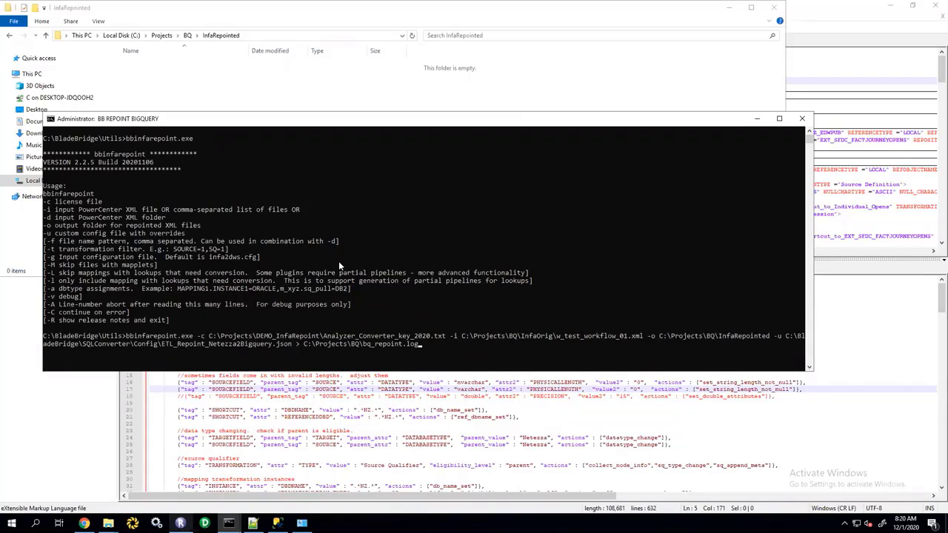
mouse_move(300, 122)
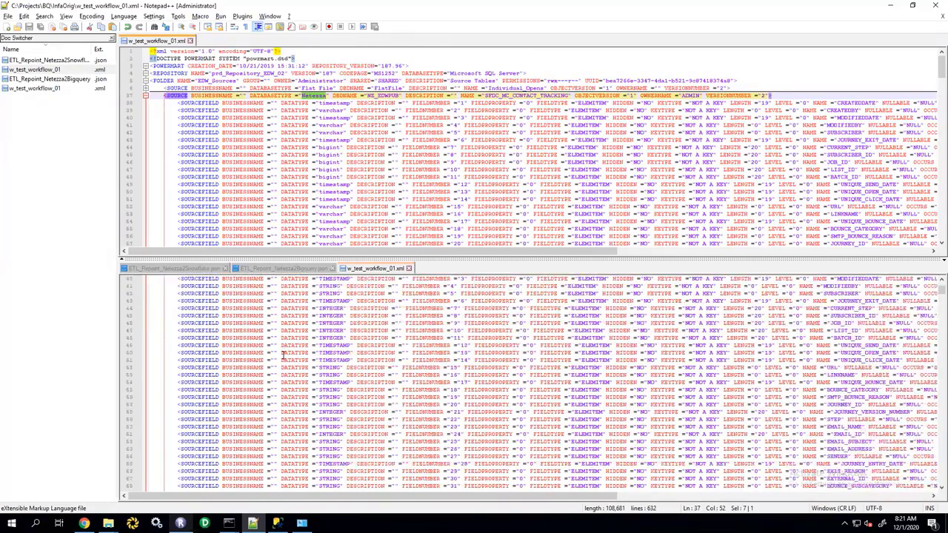
Step: Scroll the side-by-side workflow XMLs to the BigQuery target fields and mapping transformations
scroll("down", 3)
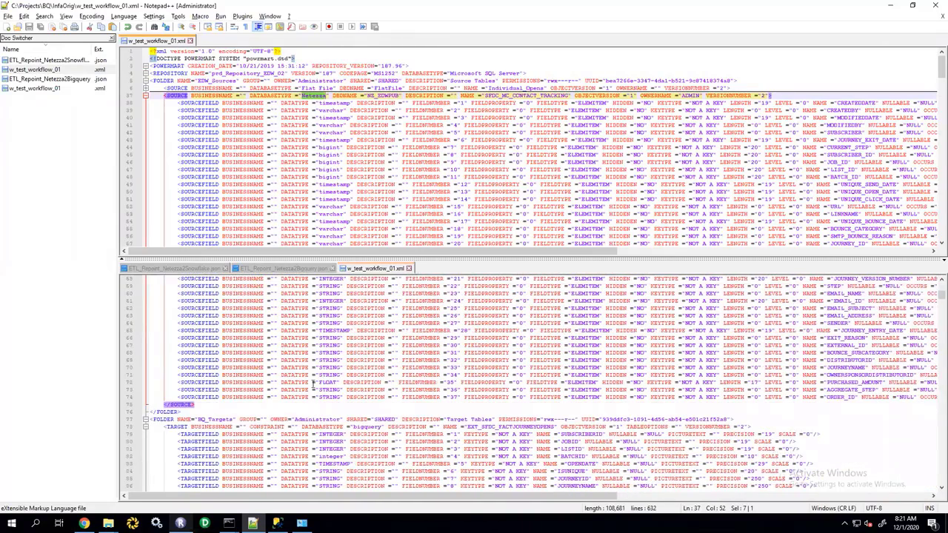
scroll("down", 3)
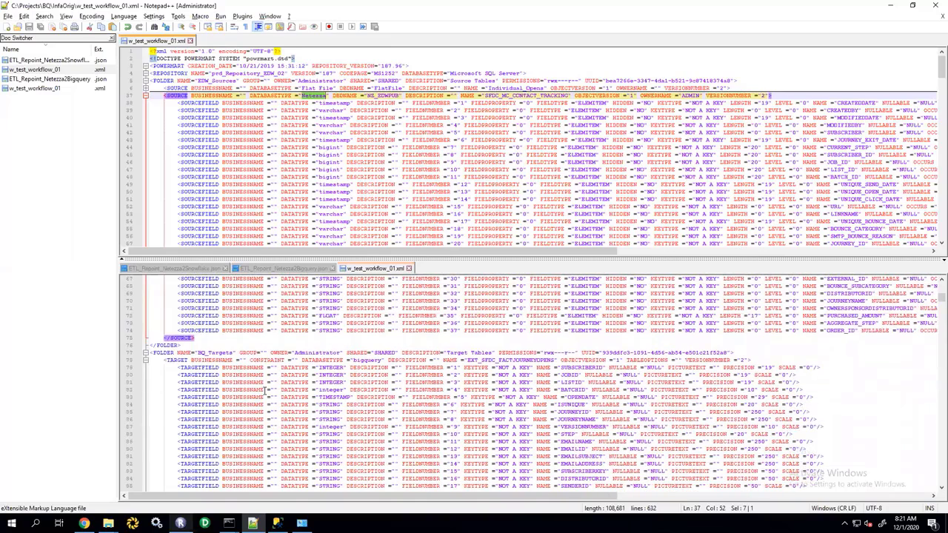
mouse_move(416, 364)
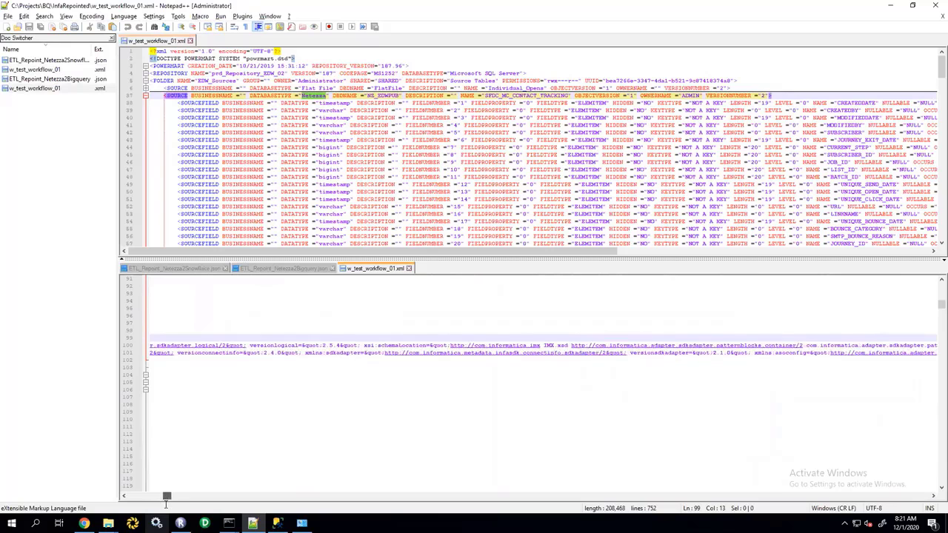
scroll("right", 3)
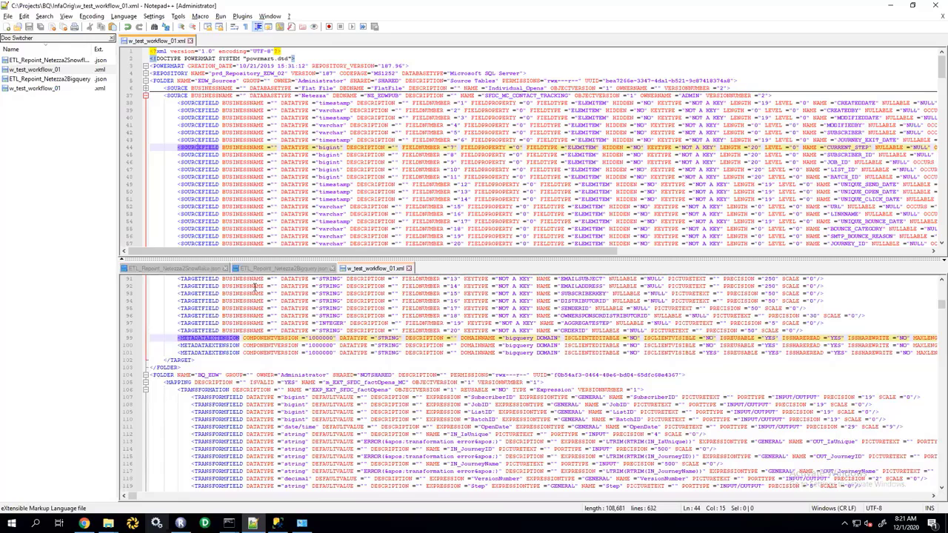
mouse_move(355, 332)
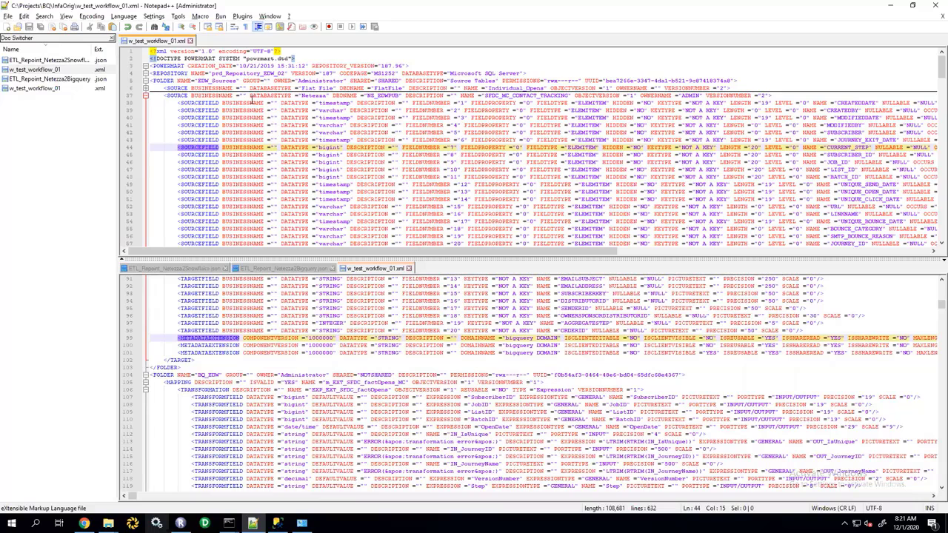
Step: Search both workflow files for 'month', reaching MONTHS_BETWEEN in the Sql Query override
key("ctrl+f")
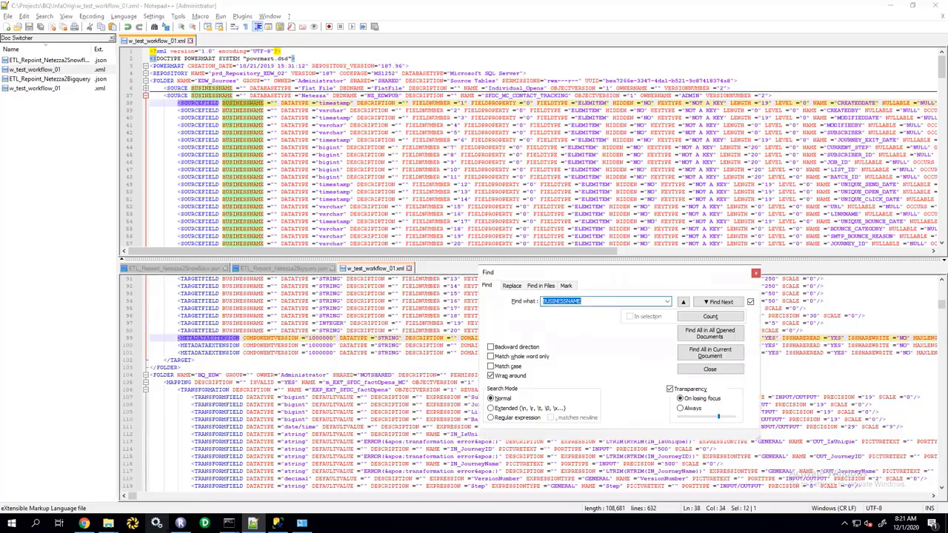
type("months_bet")
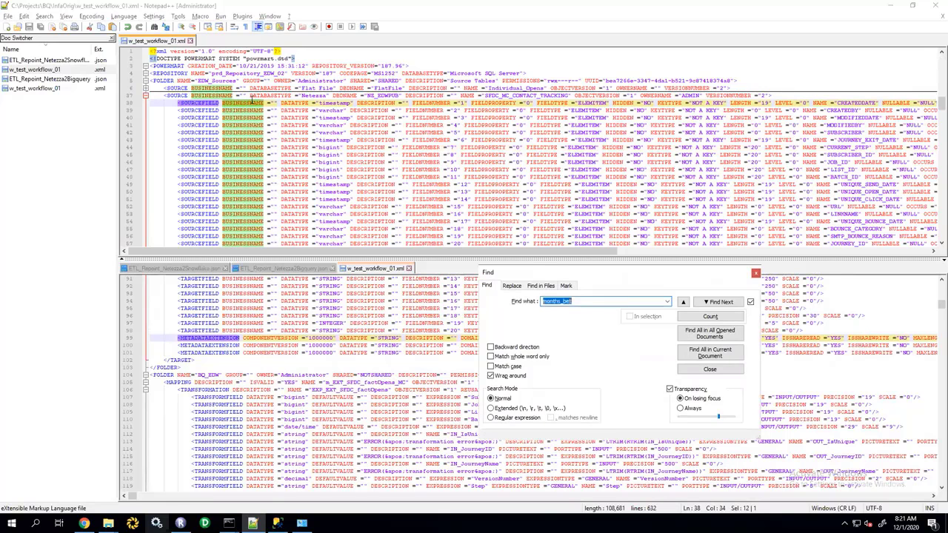
left_click(709, 369)
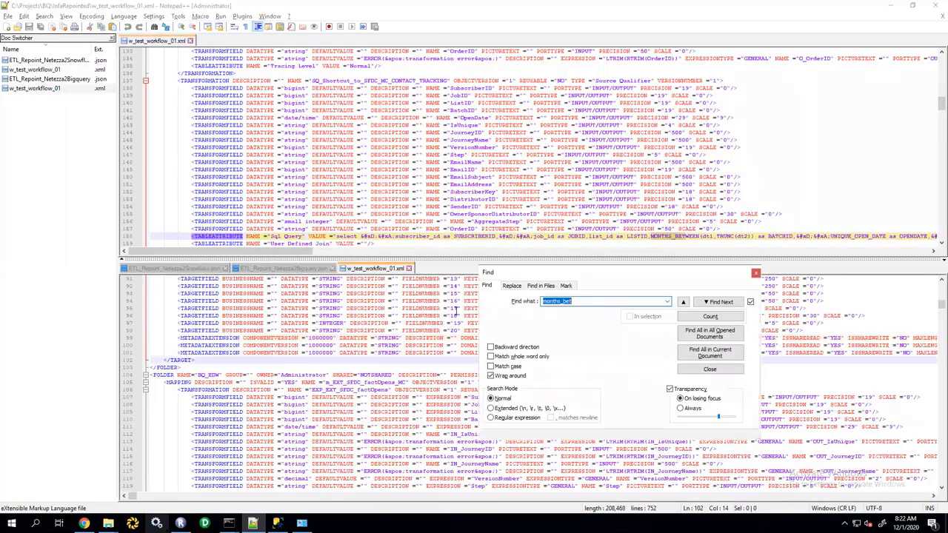
left_click(719, 301)
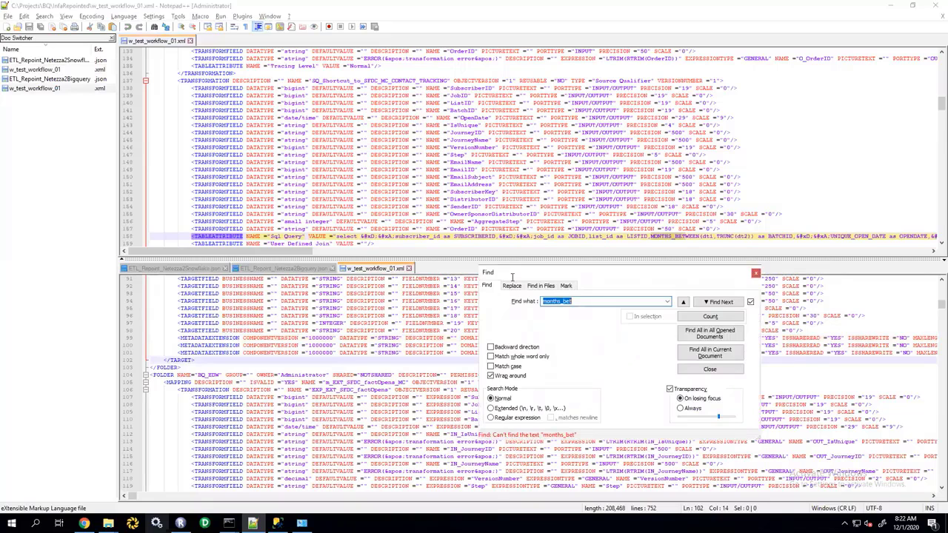
Step: Scroll ETL_Repoint_Netezza2Bigquery.json through actions and datatype_mapping down to folder_mapping
left_click(708, 369)
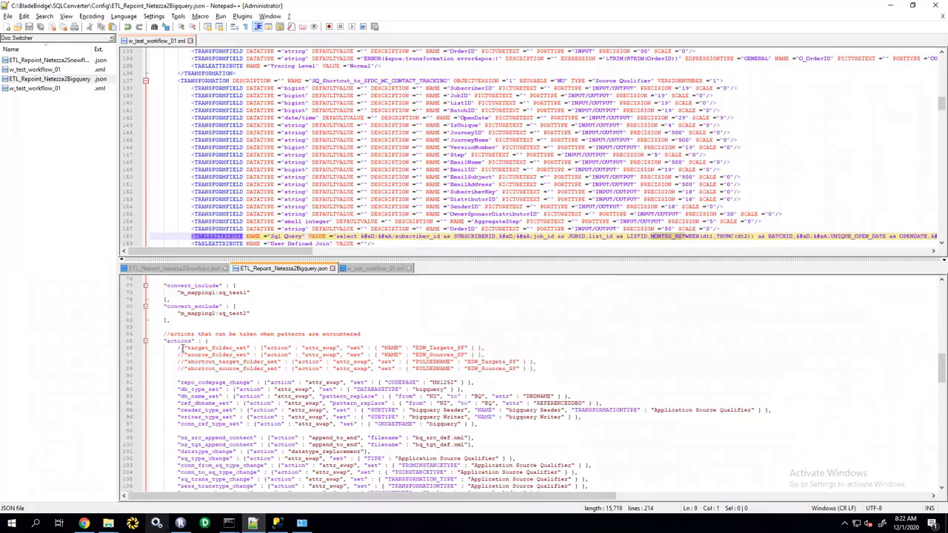
mouse_move(205, 372)
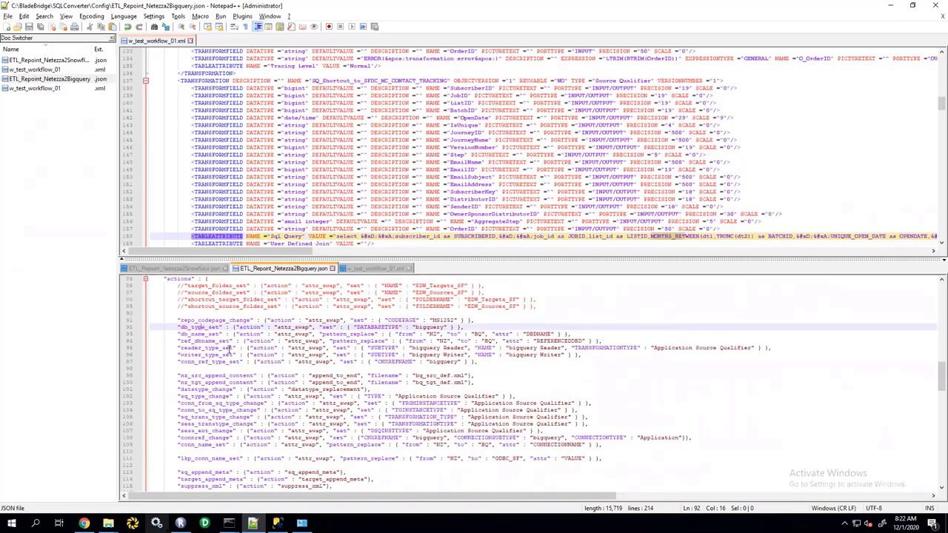
scroll("down", 3)
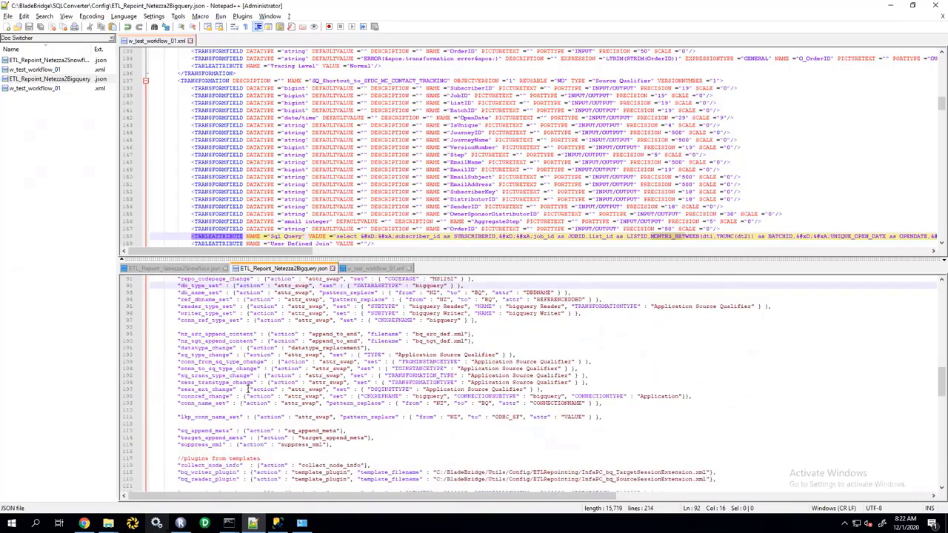
scroll("down", 3)
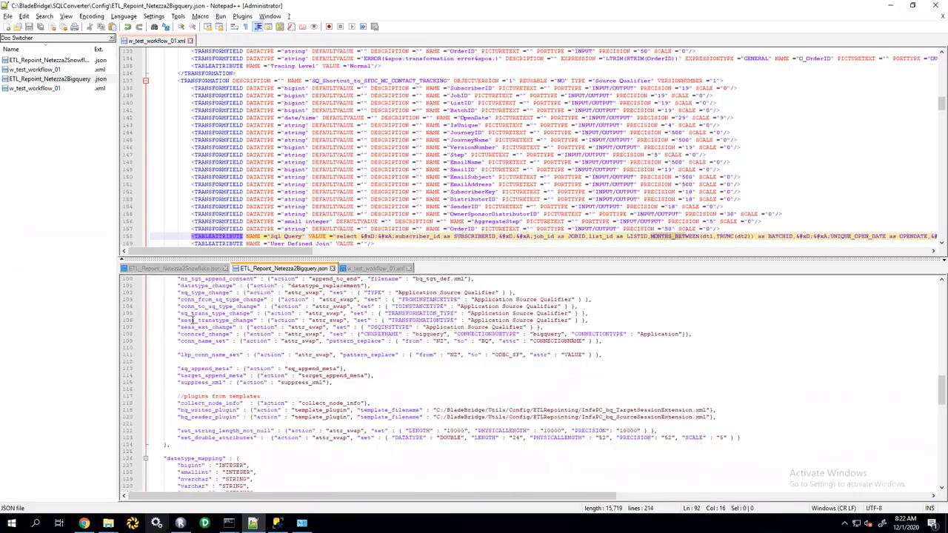
scroll("down", 3)
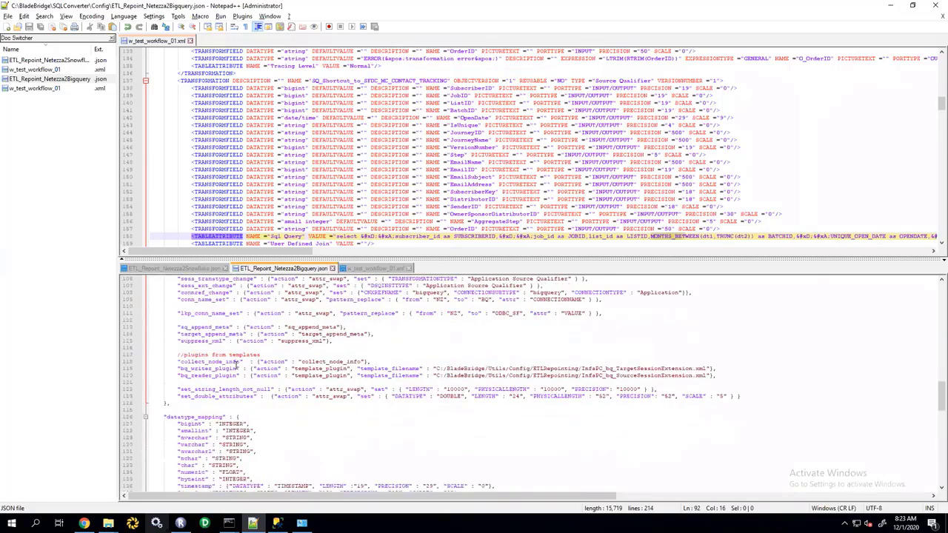
scroll("down", 3)
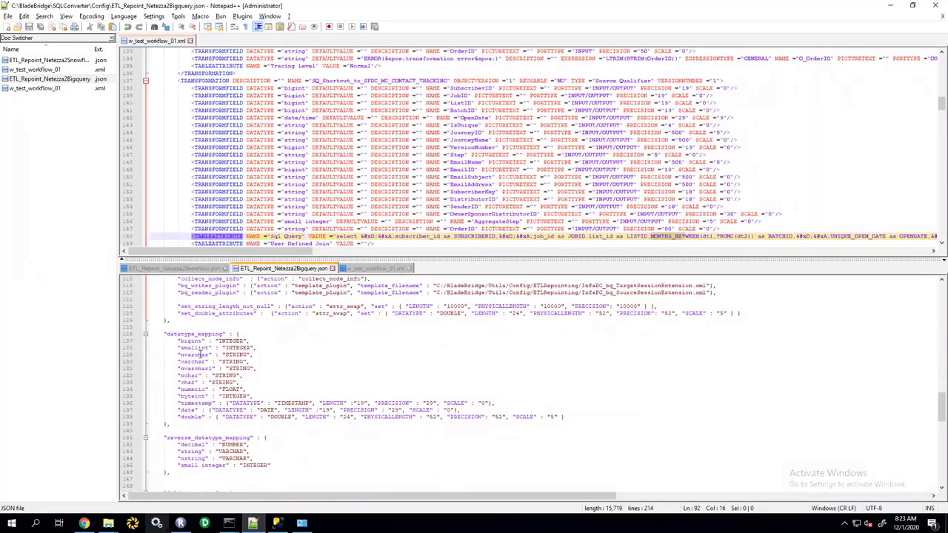
scroll("down", 3)
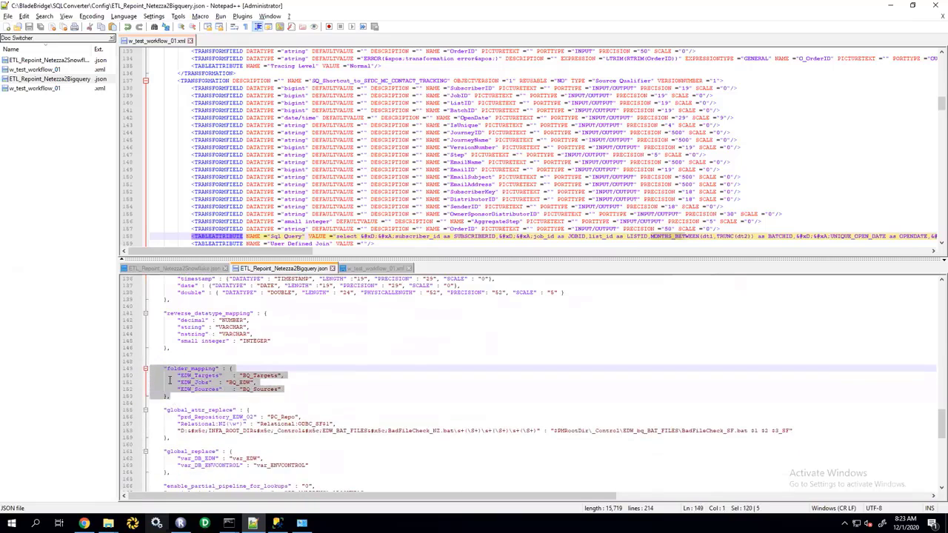
Step: Find folder EDW_Jobs in the original workflow XML and BQ_EDW in the repointed one
double_click(190, 382)
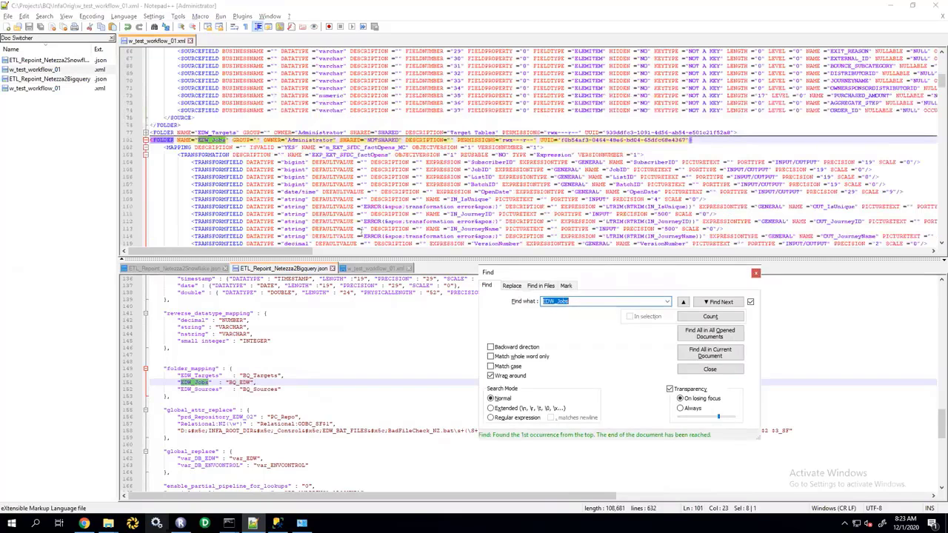
left_click(709, 369)
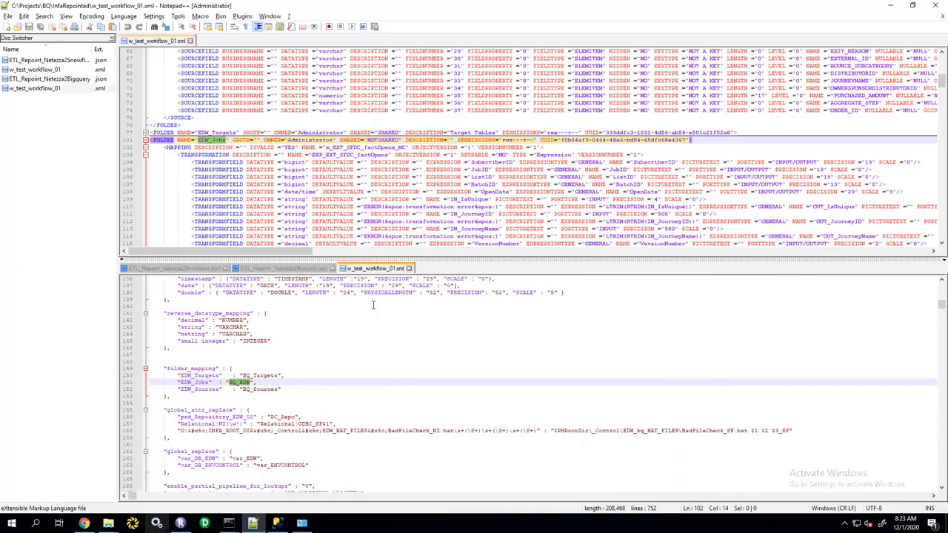
key("Ctrl+f")
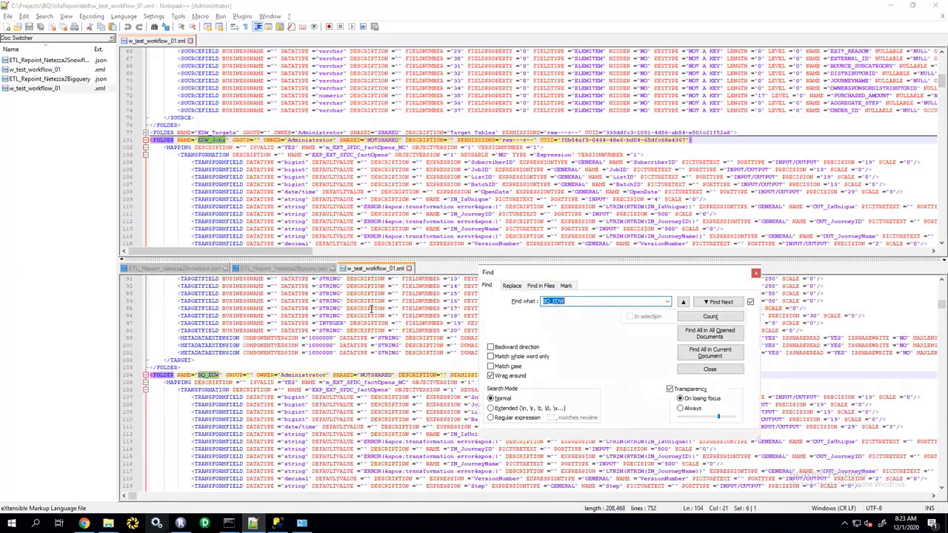
left_click(708, 369)
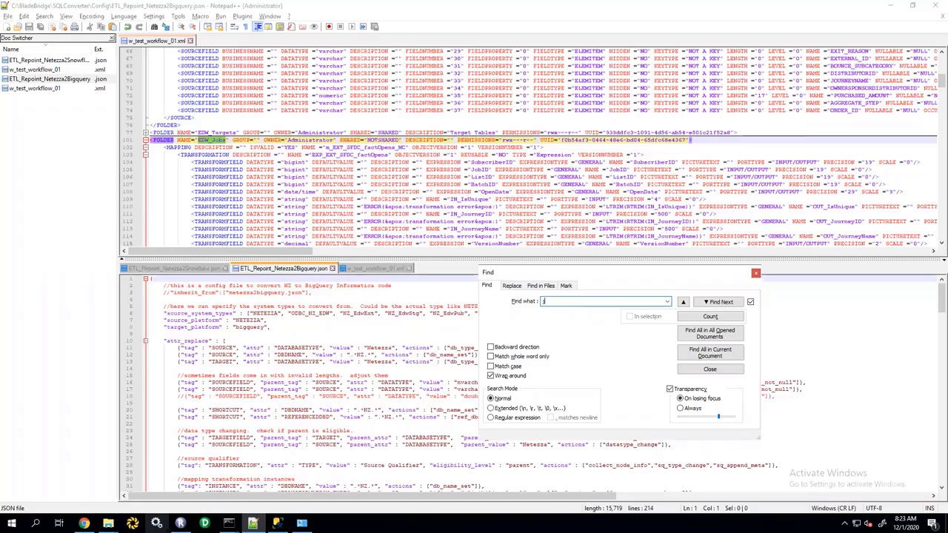
Step: Open netezza2bigquery.json from C:\BladeBridge\SQLConverter\Config, dismissing two invalid-path warnings
left_click(719, 302)
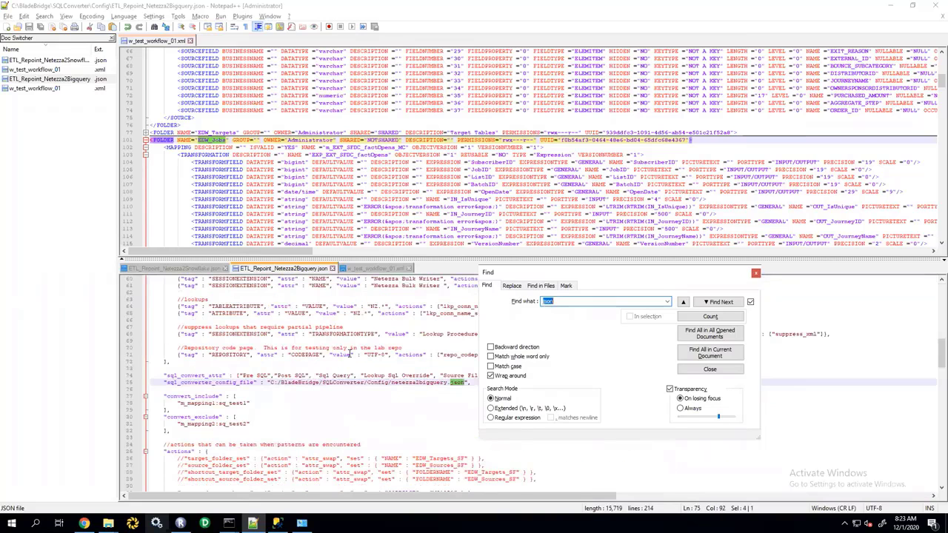
left_click(708, 368)
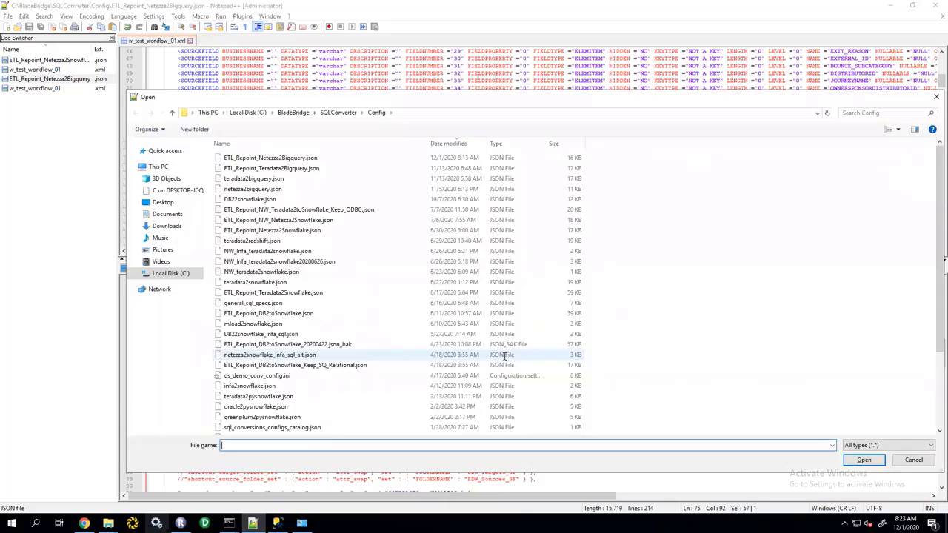
left_click(864, 460)
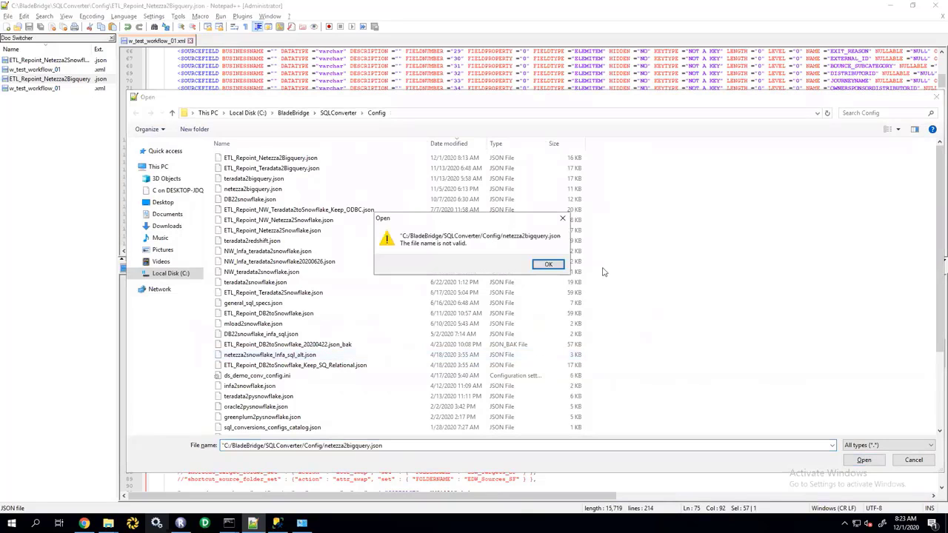
left_click(548, 264)
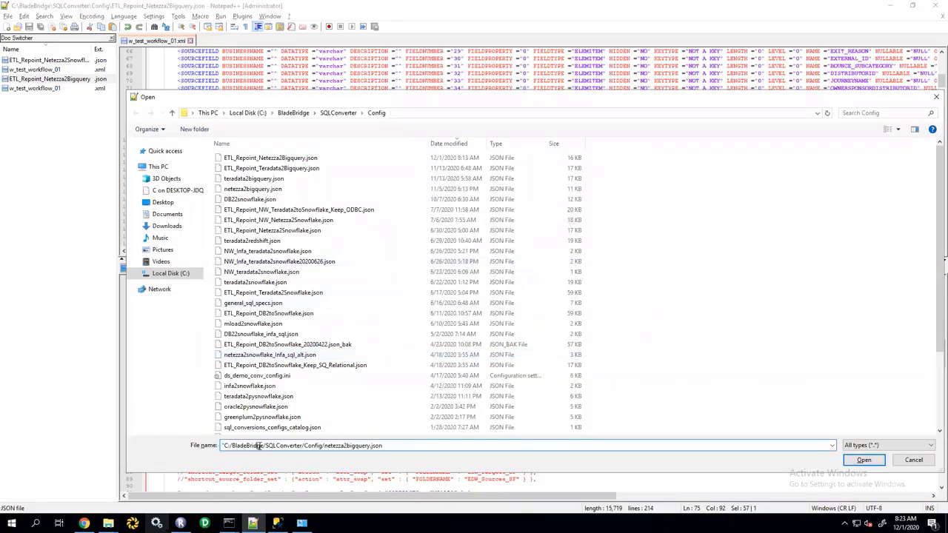
left_click(863, 460)
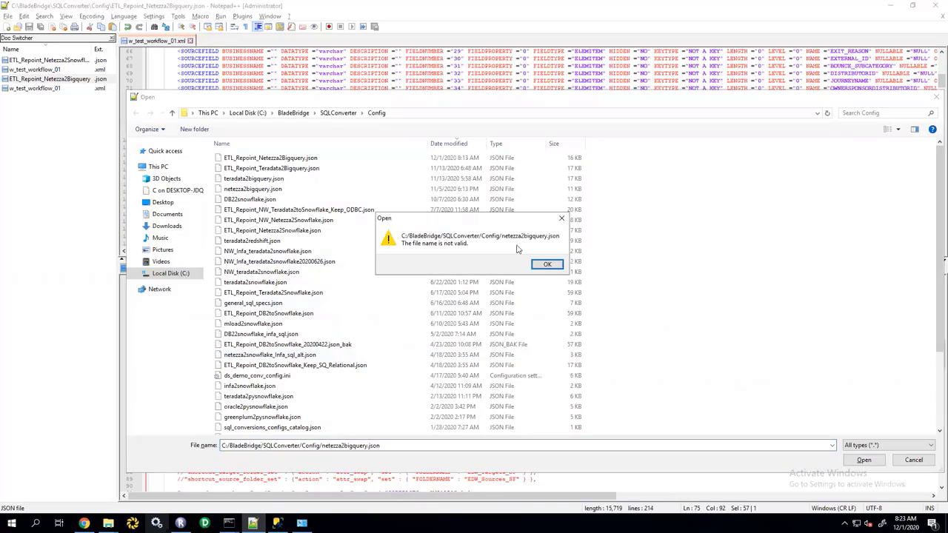
left_click(547, 264)
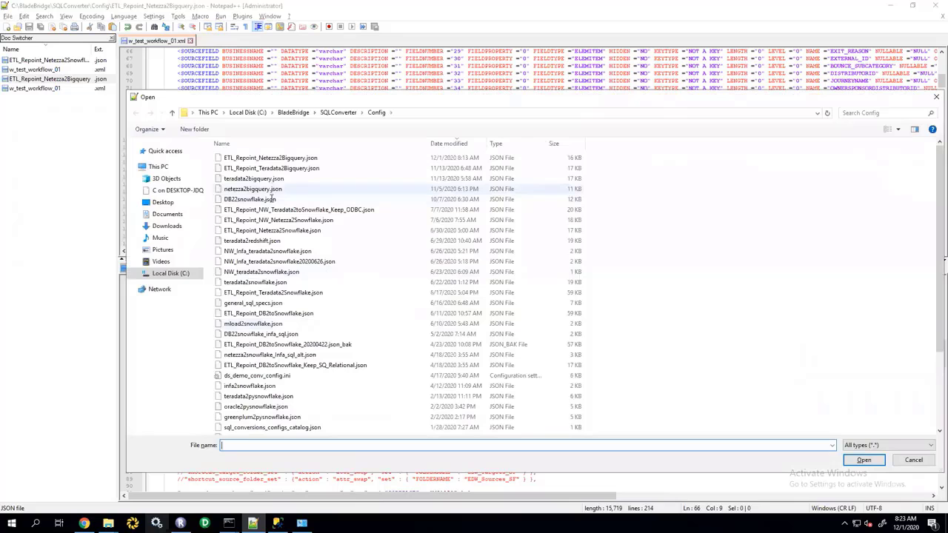
type("n")
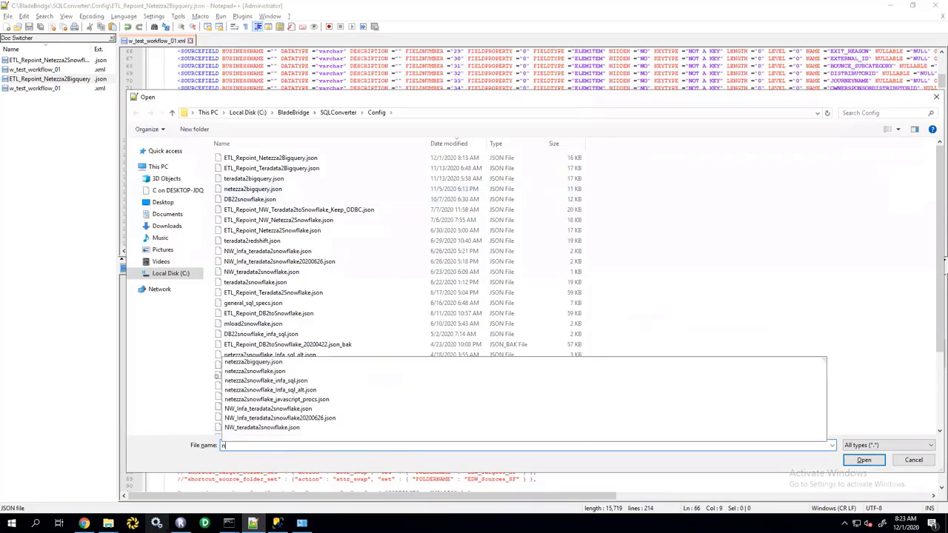
left_click(864, 460)
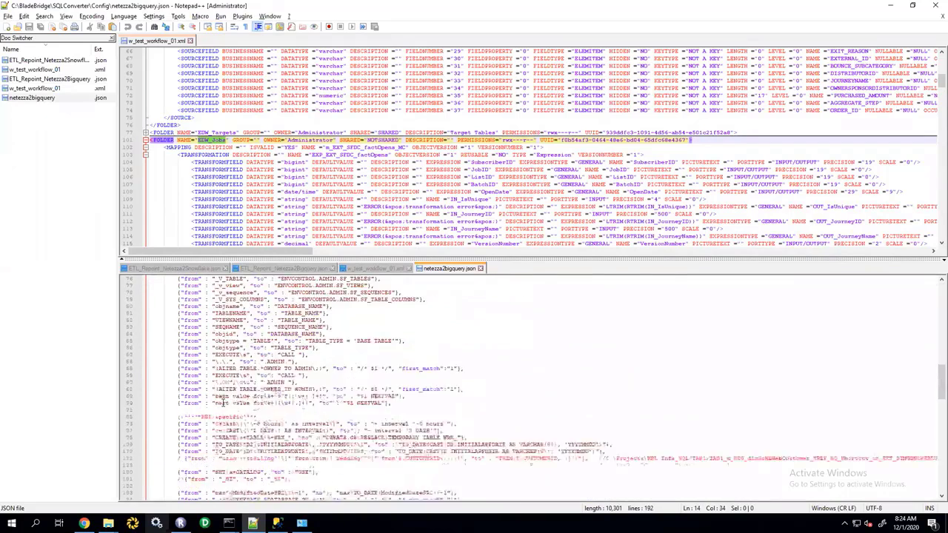
Step: Scroll netezza2bigquery.json to the MONTHS_BETWEEN entry and select its DATE_DIFF replacement
scroll("down", 3)
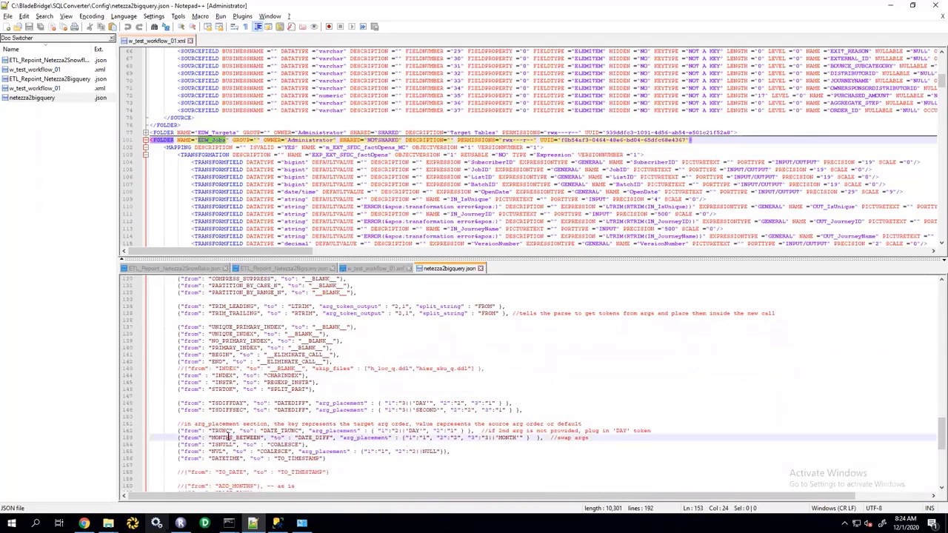
double_click(313, 438)
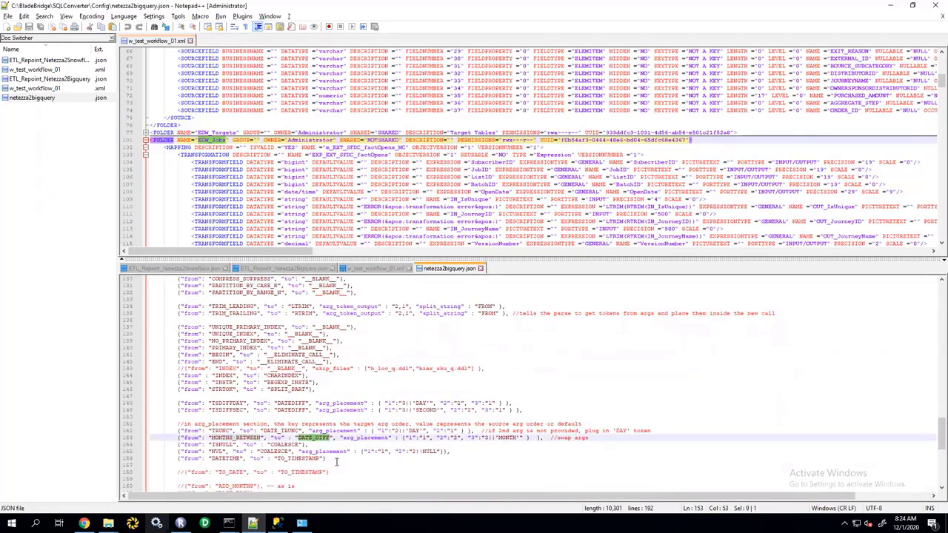
mouse_move(498, 437)
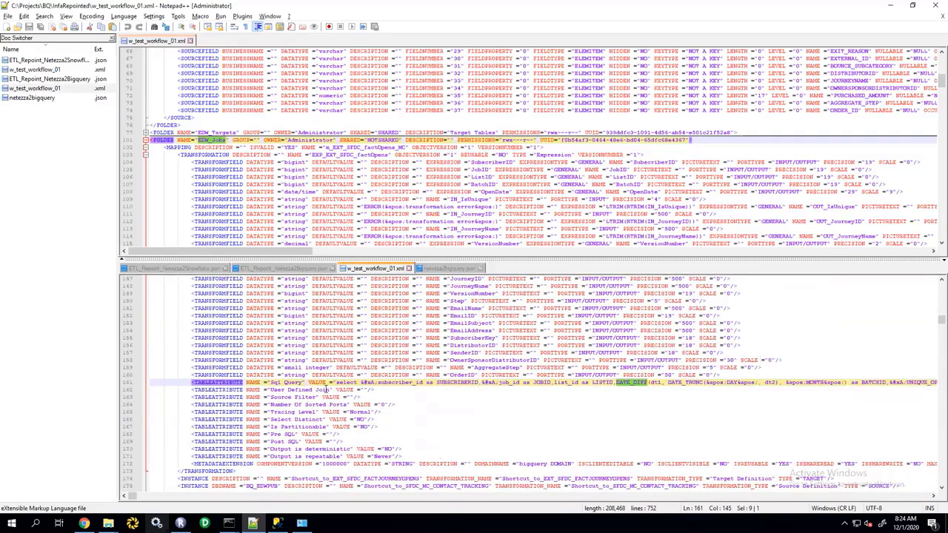
mouse_move(629, 385)
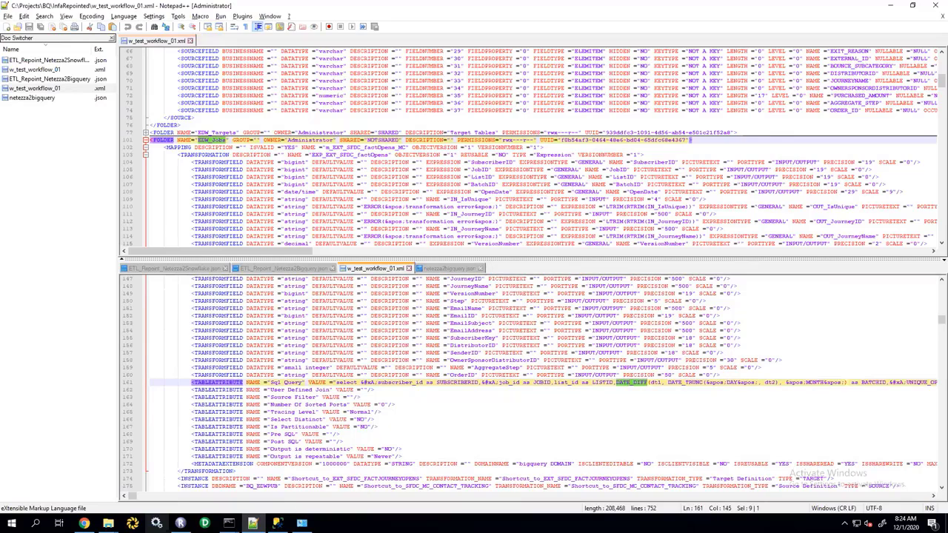
mouse_move(180, 524)
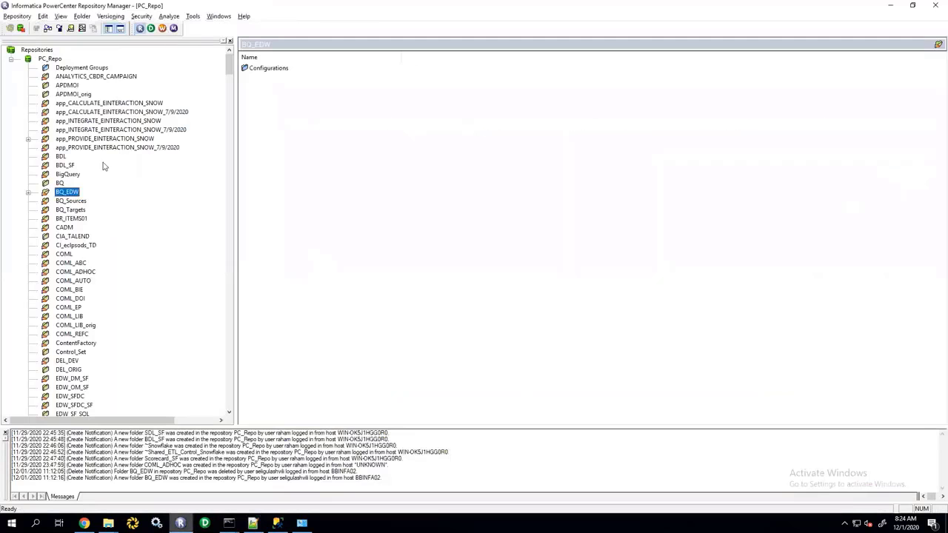
Step: Inspect BQ_EDW in Repository Manager, then enter 'pmrep deletefolder -n BQ_EDW' in PMREP
right_click(67, 191)
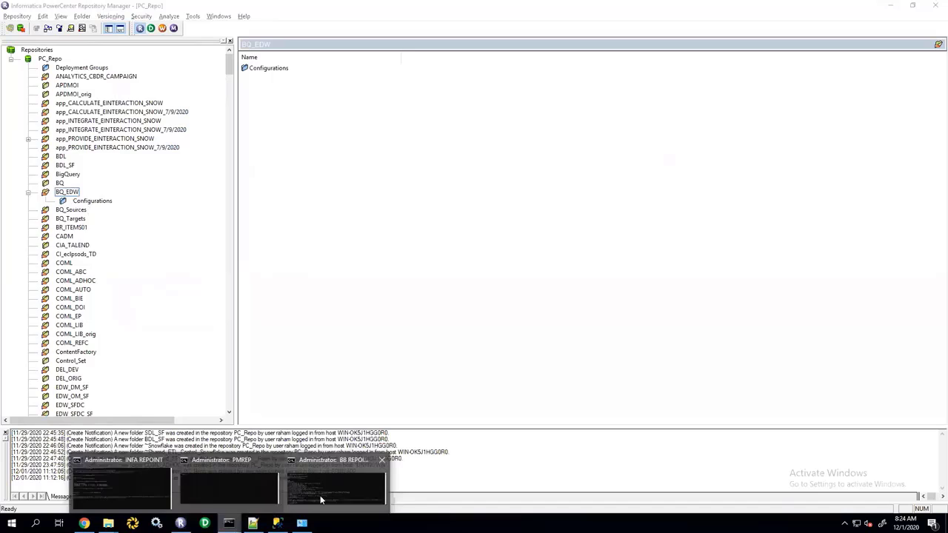
left_click(334, 481)
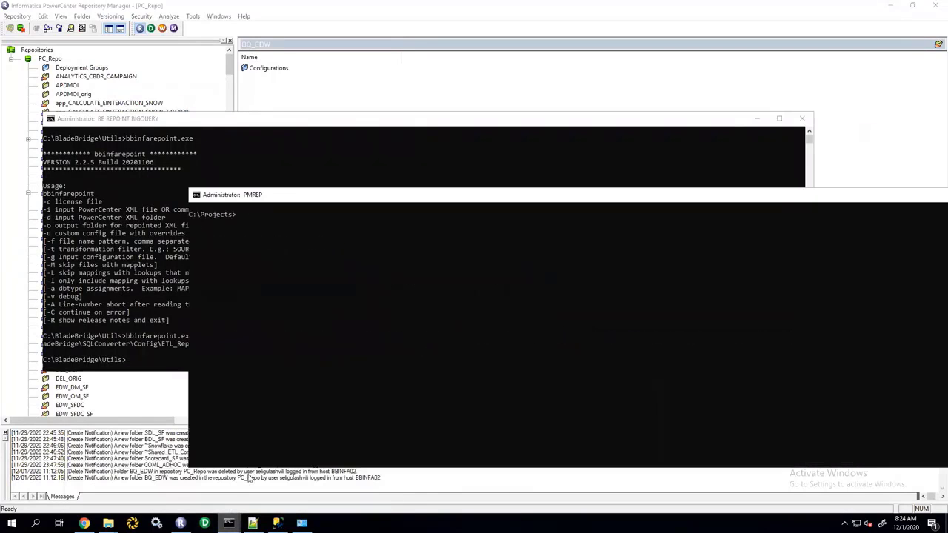
type("pmrep deletefolder -n BQ_EDW")
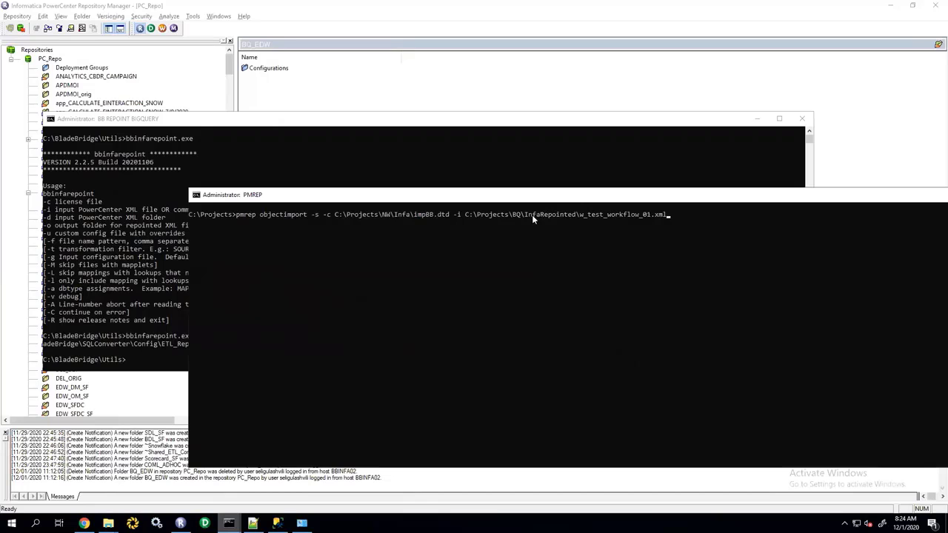
mouse_move(681, 211)
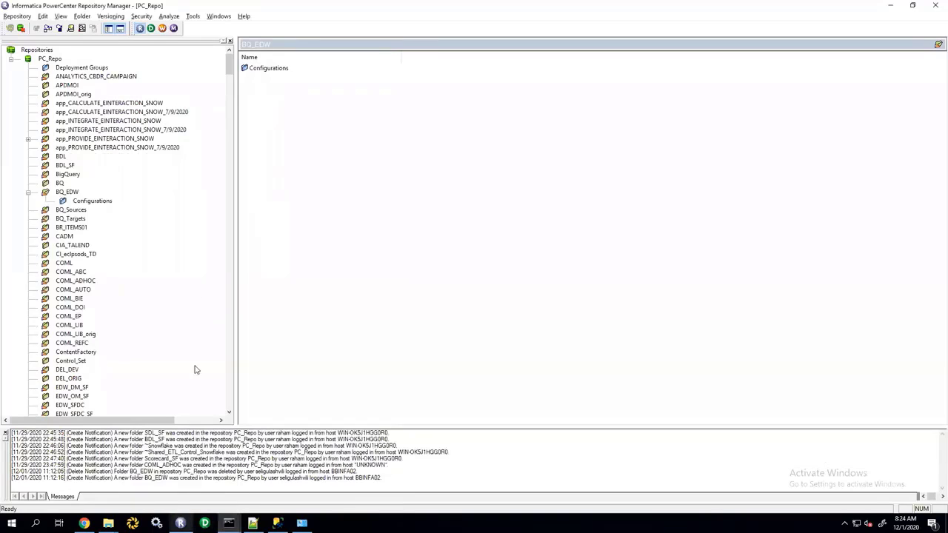
Step: Refresh the BQ_EDW folder in the Navigator and expand its imported source and target nodes
right_click(67, 191)
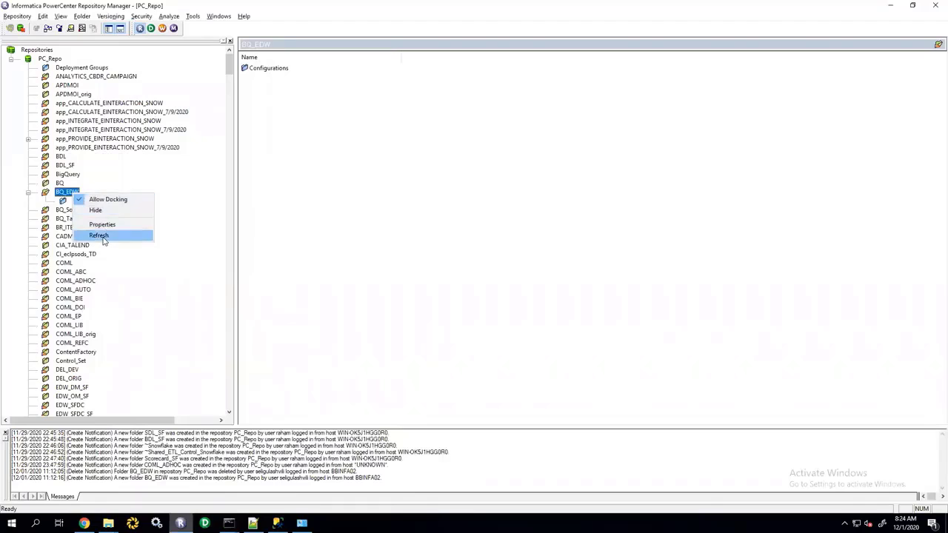
left_click(99, 235)
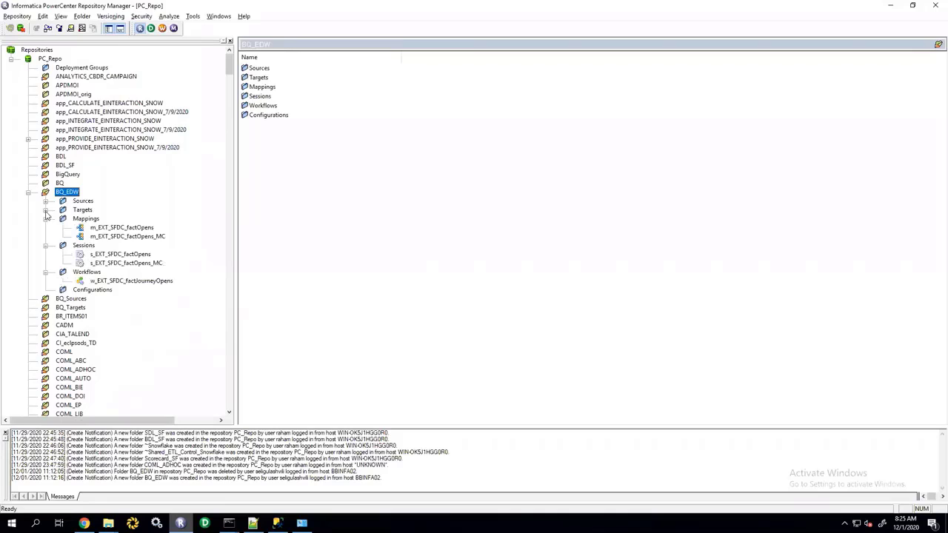
left_click(63, 201)
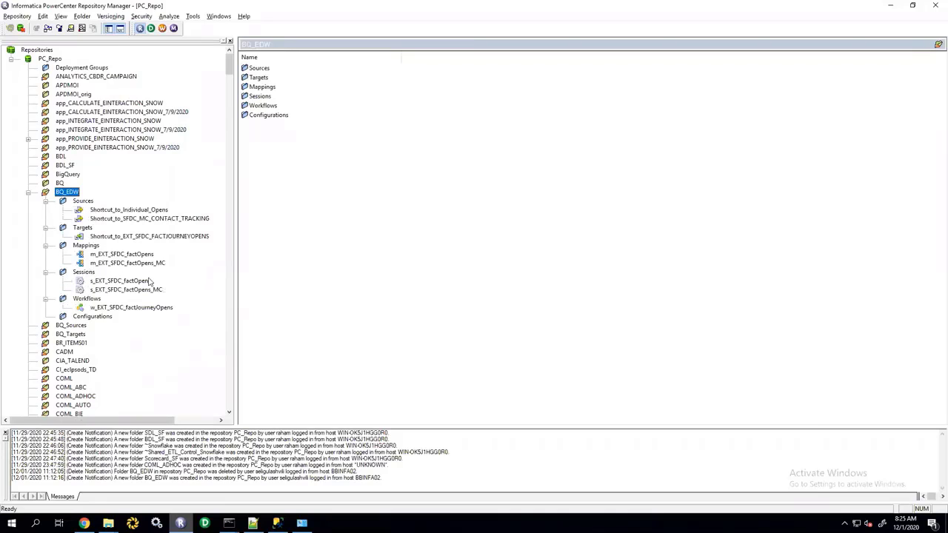
mouse_move(337, 317)
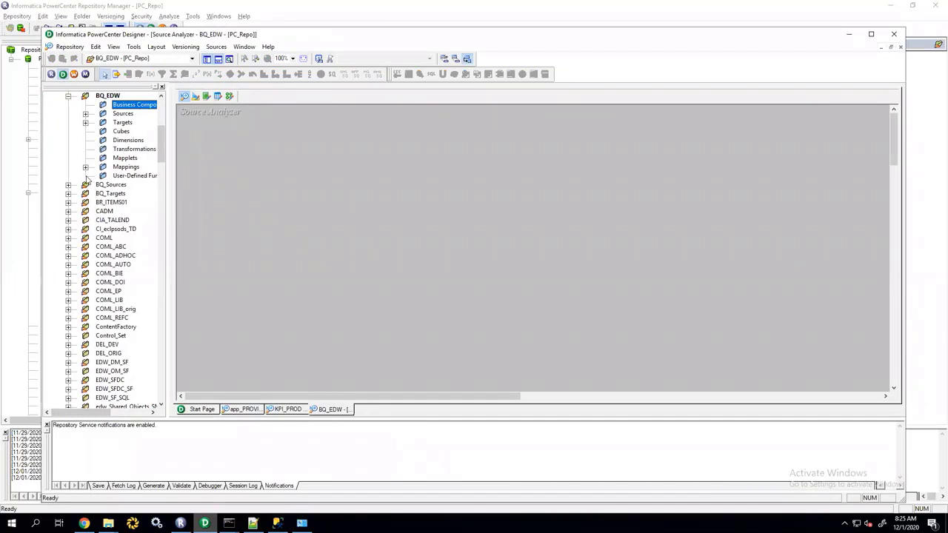
Step: Open the m_EXT_SFDC_factOpens_MC Source Qualifier, review its Properties tab, and close it
left_click(86, 167)
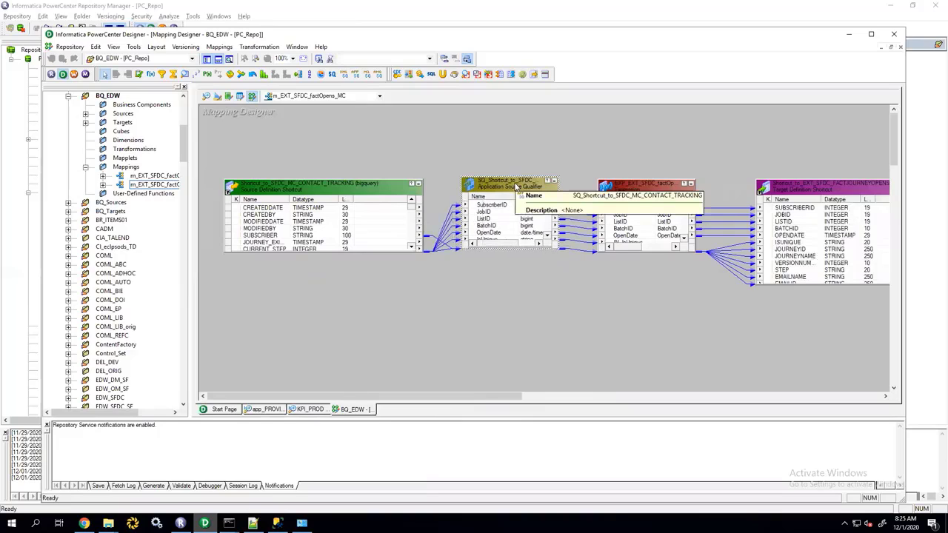
double_click(507, 188)
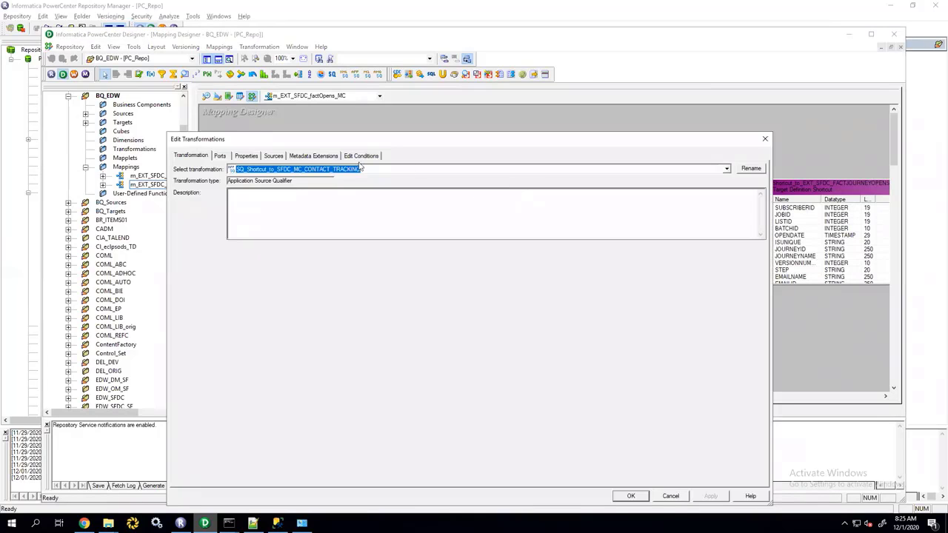
left_click(246, 155)
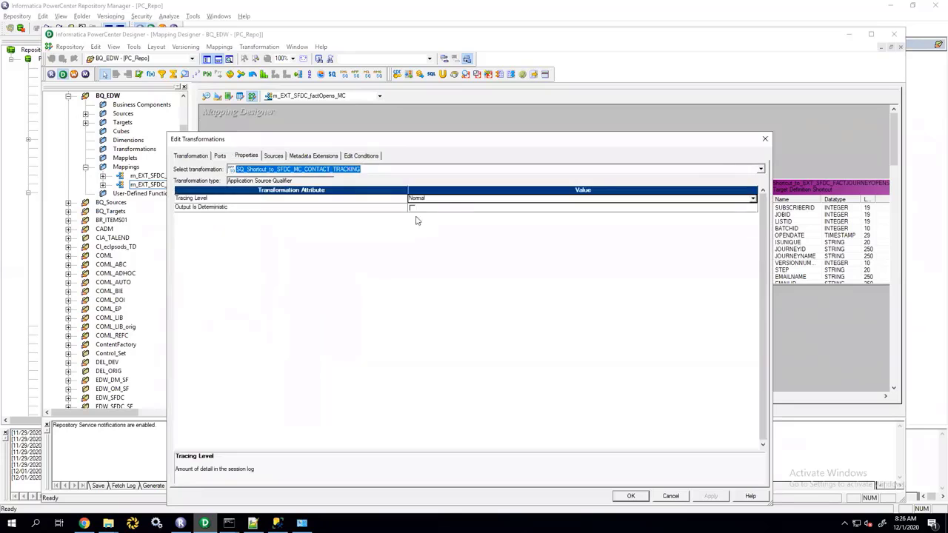
left_click(669, 495)
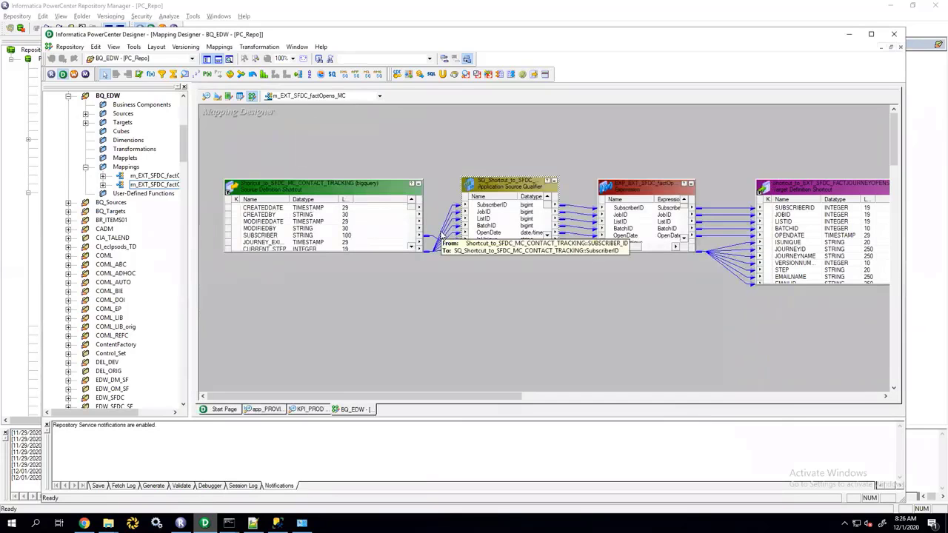
mouse_move(510, 138)
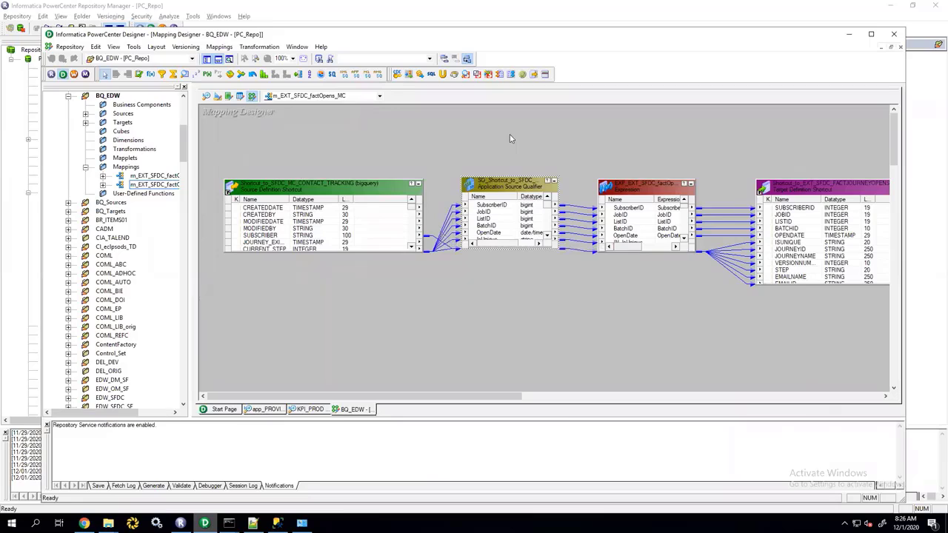
mouse_move(509, 187)
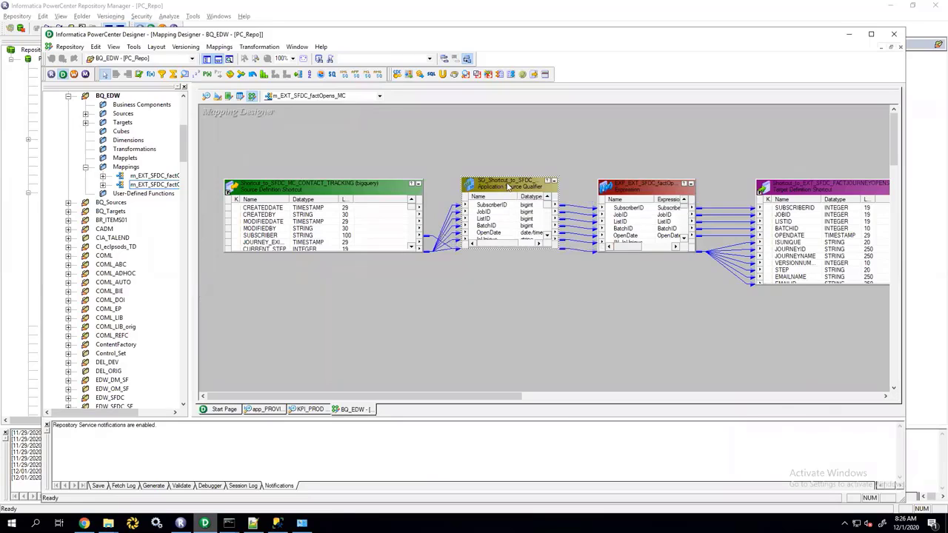
mouse_move(510, 197)
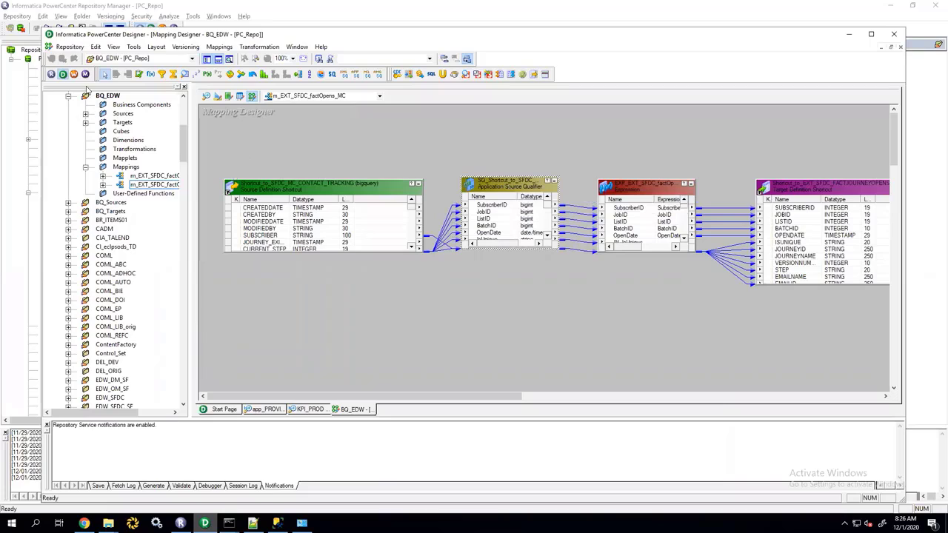
mouse_move(73, 74)
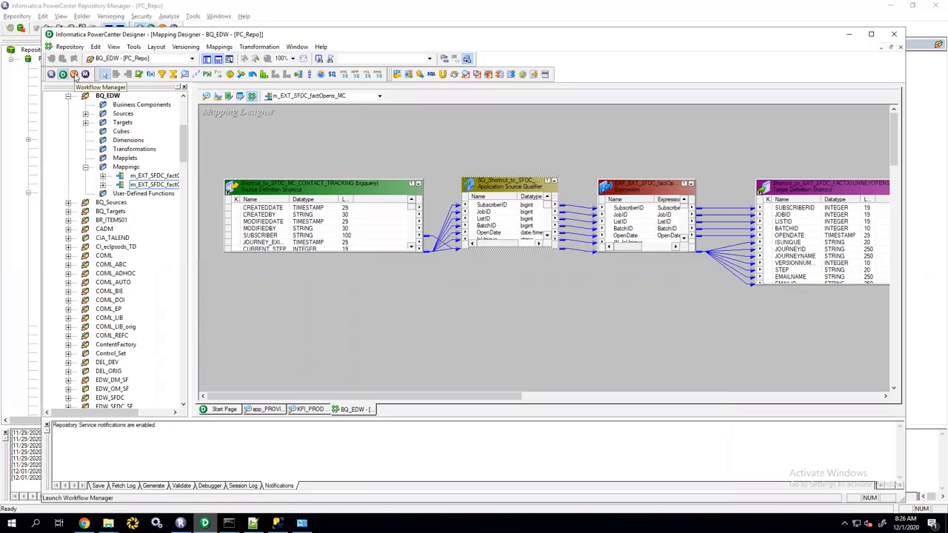
Step: In Workflow Manager, add session s_EXT_SFDC_factOpens_MC from BQ_EDW Sessions to Task Developer
left_click(74, 74)
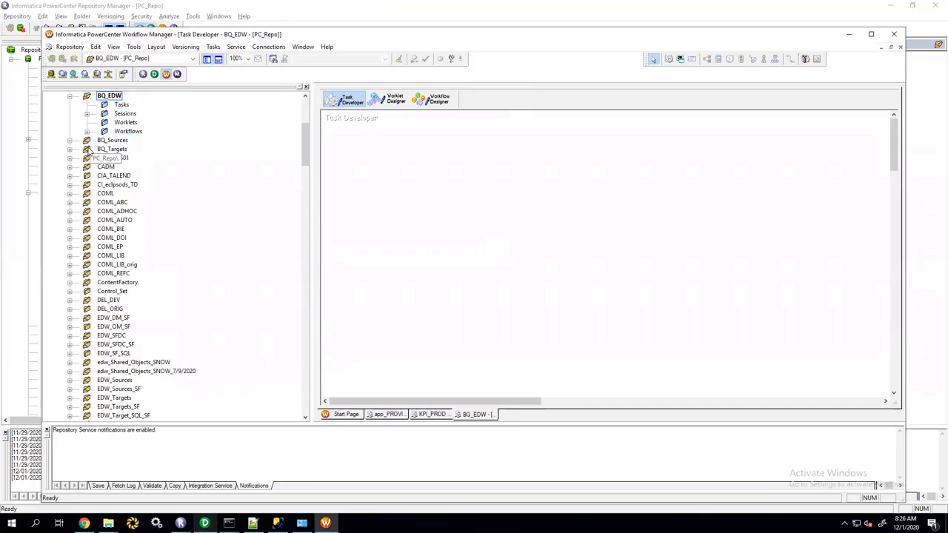
left_click(87, 113)
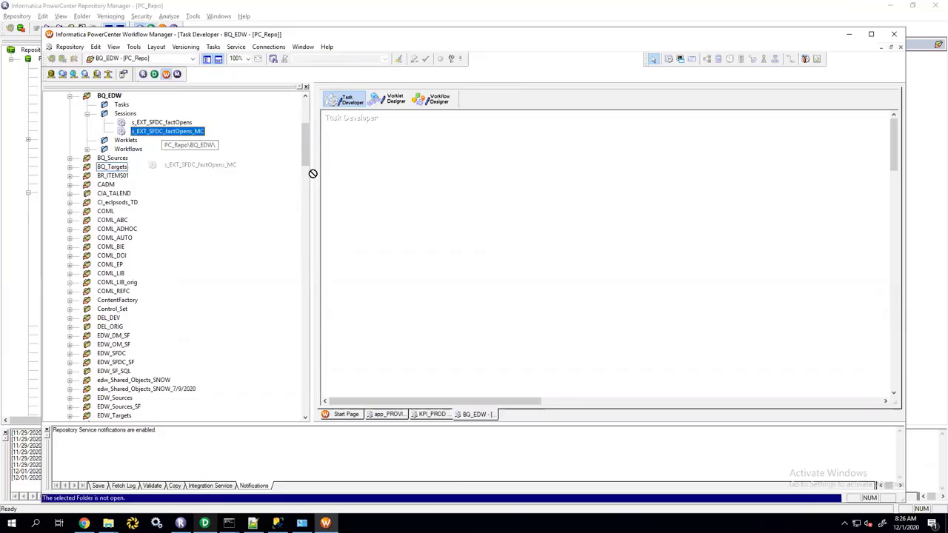
left_click_drag(166, 131, 419, 182)
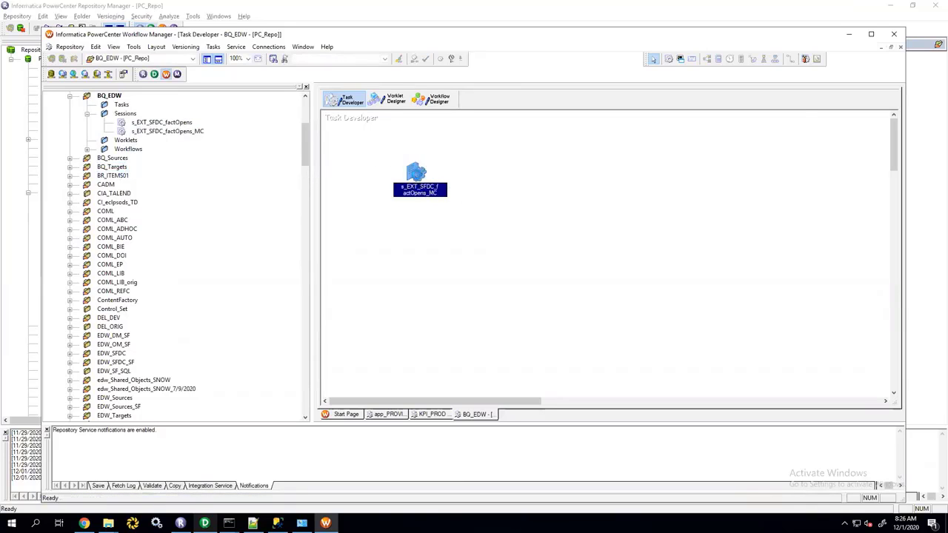
Step: Inspect the session's BigQuery SQL override query using DATE_DIFF, closing without saving
double_click(420, 190)
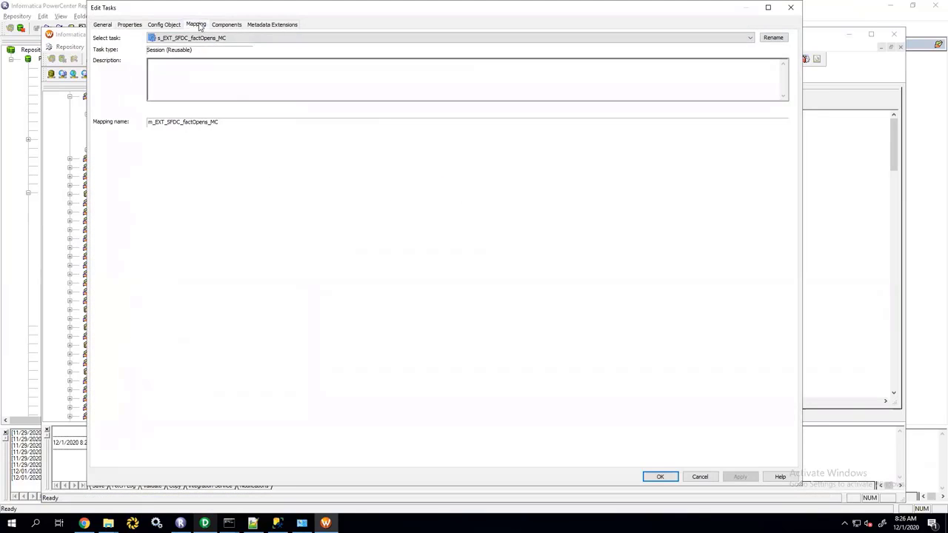
left_click(196, 24)
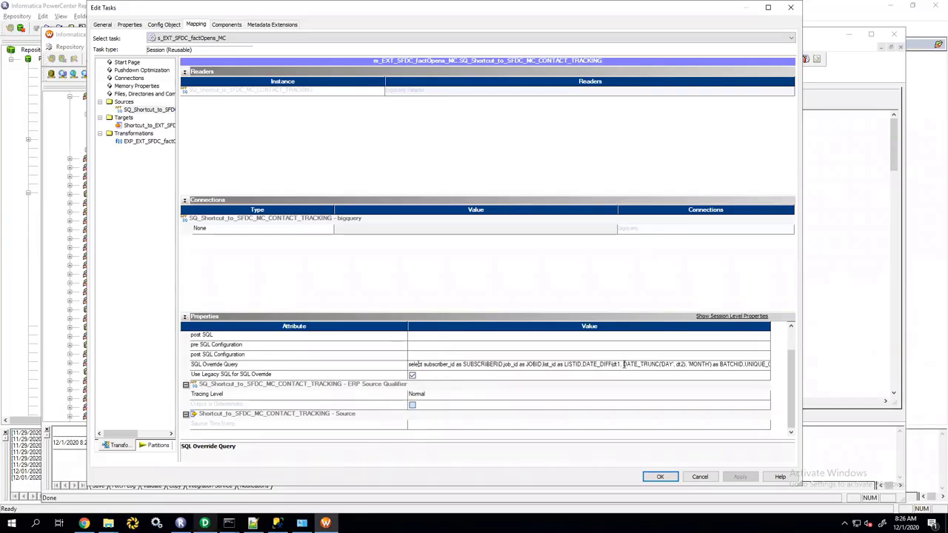
double_click(628, 363)
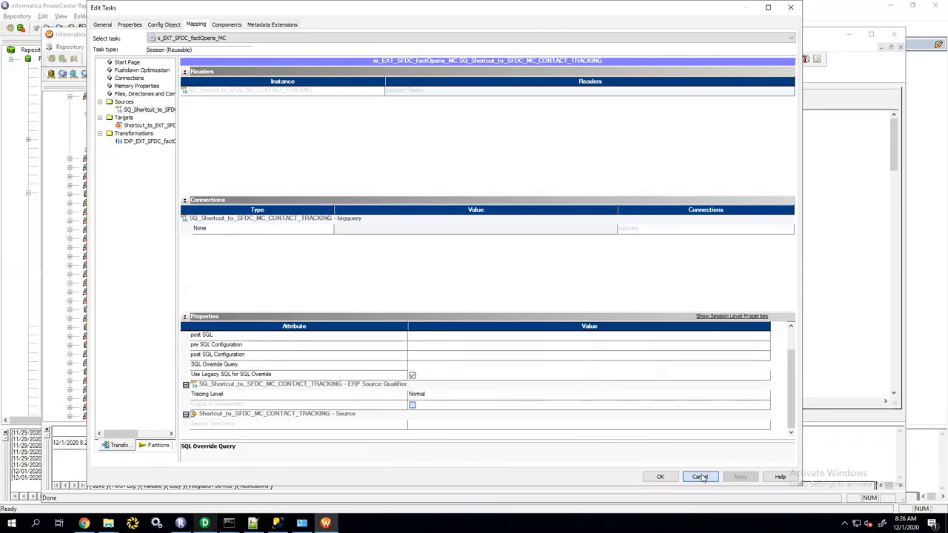
left_click(699, 476)
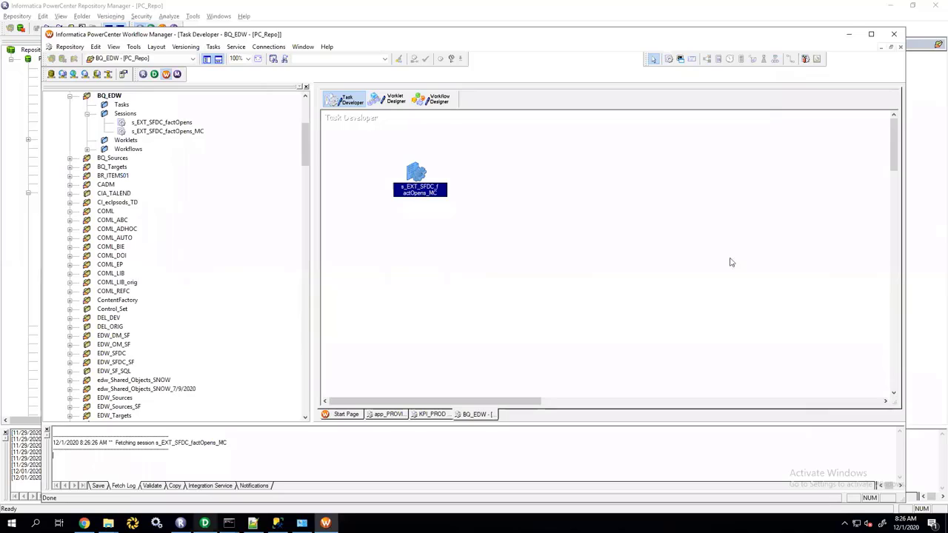
mouse_move(258, 196)
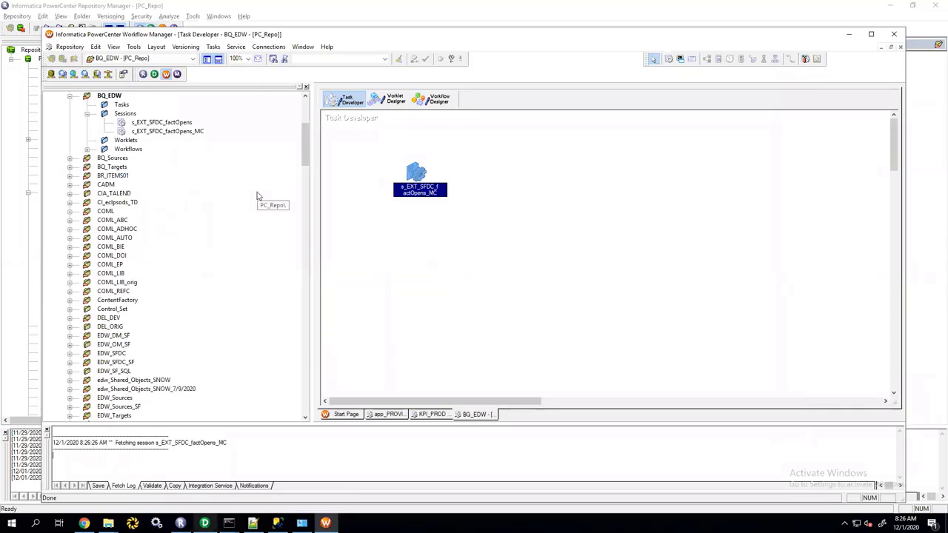
mouse_move(572, 253)
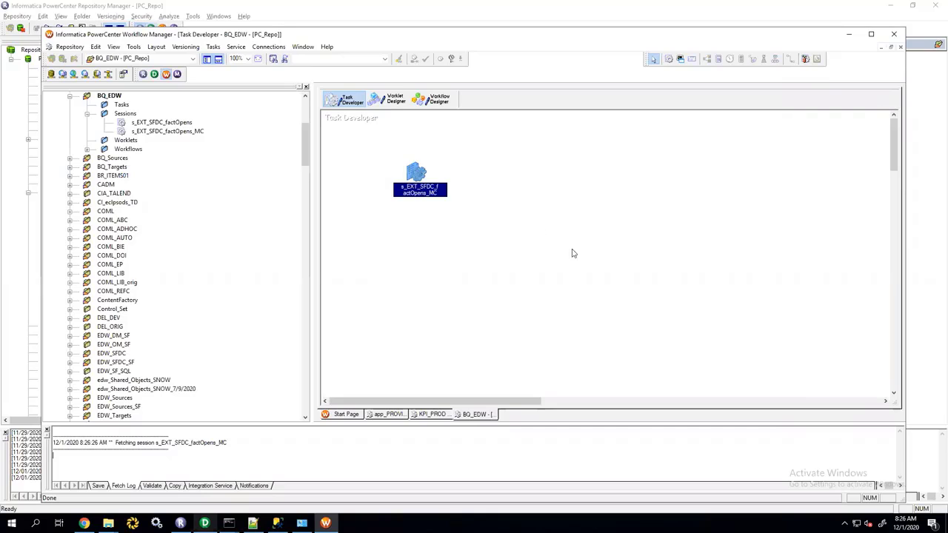
mouse_move(566, 242)
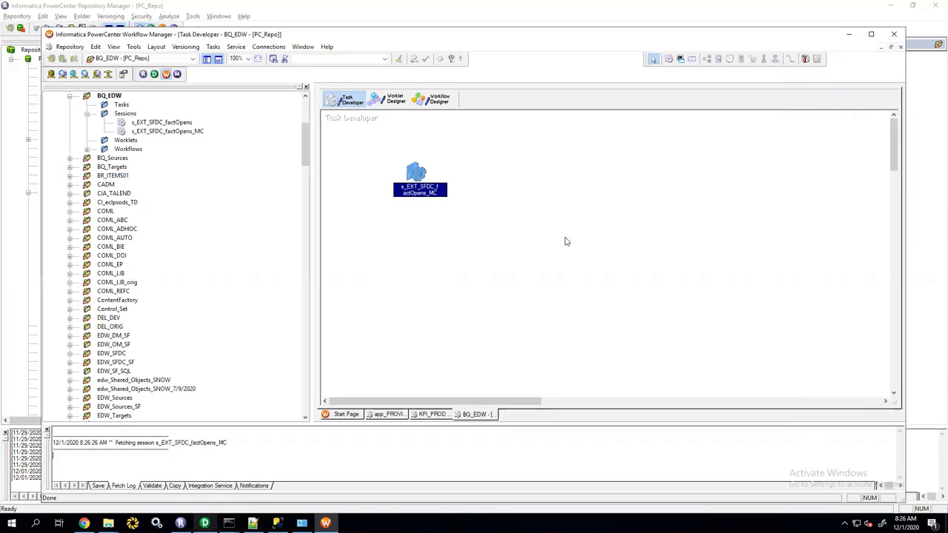
mouse_move(530, 264)
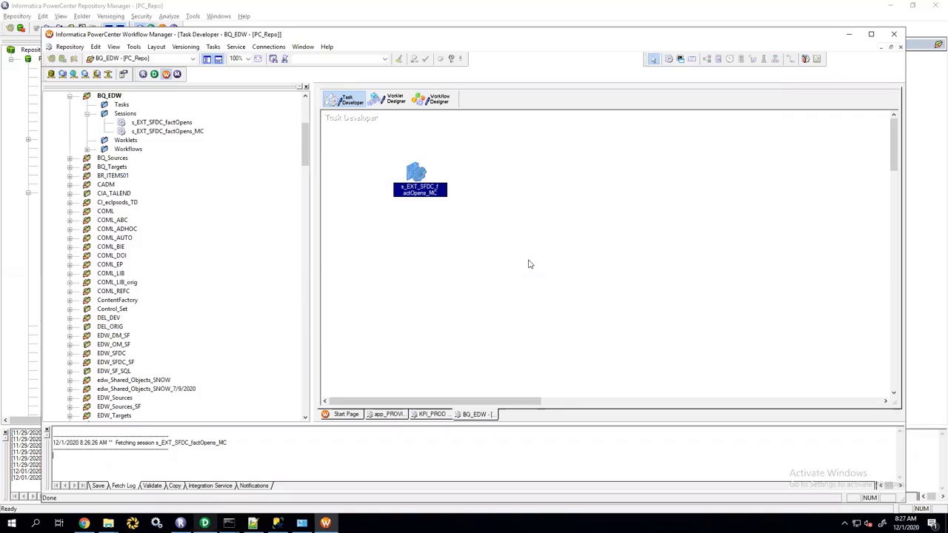
mouse_move(332, 205)
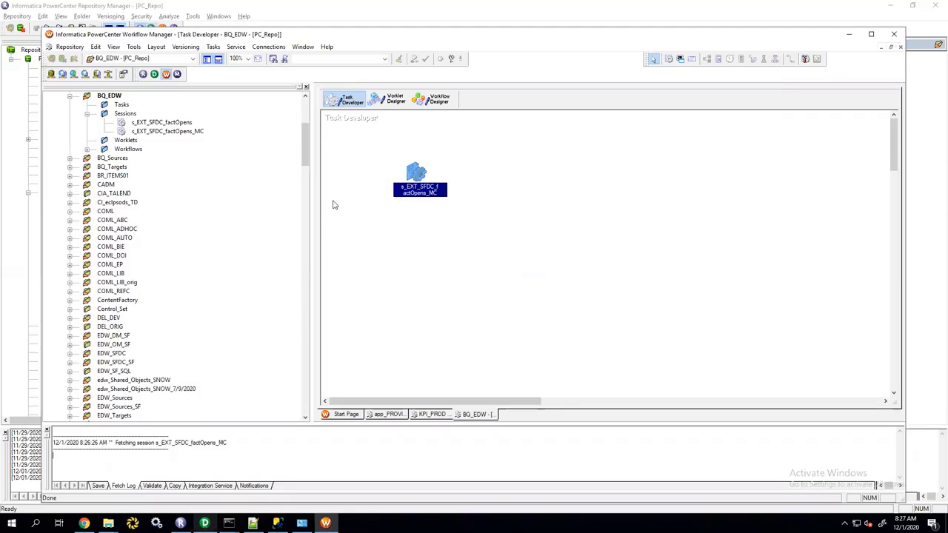
mouse_move(331, 204)
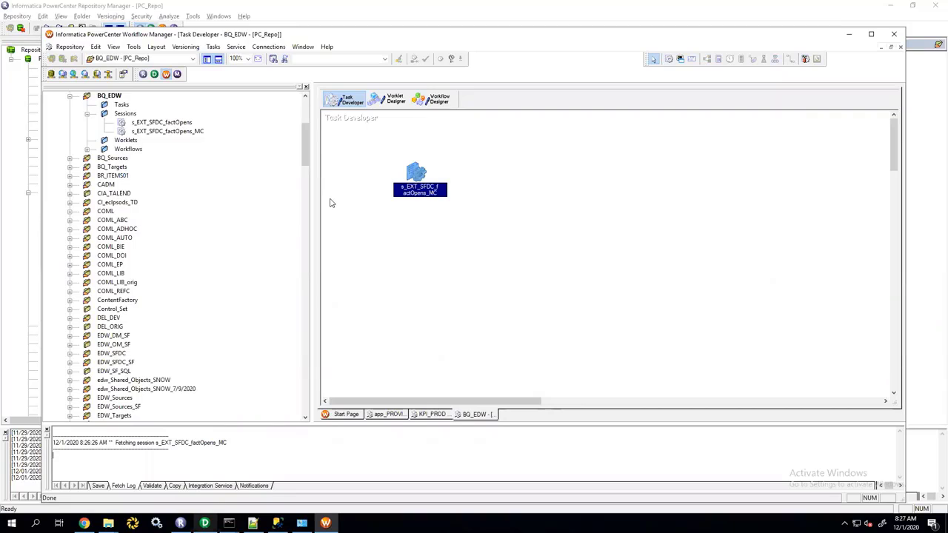
mouse_move(163, 140)
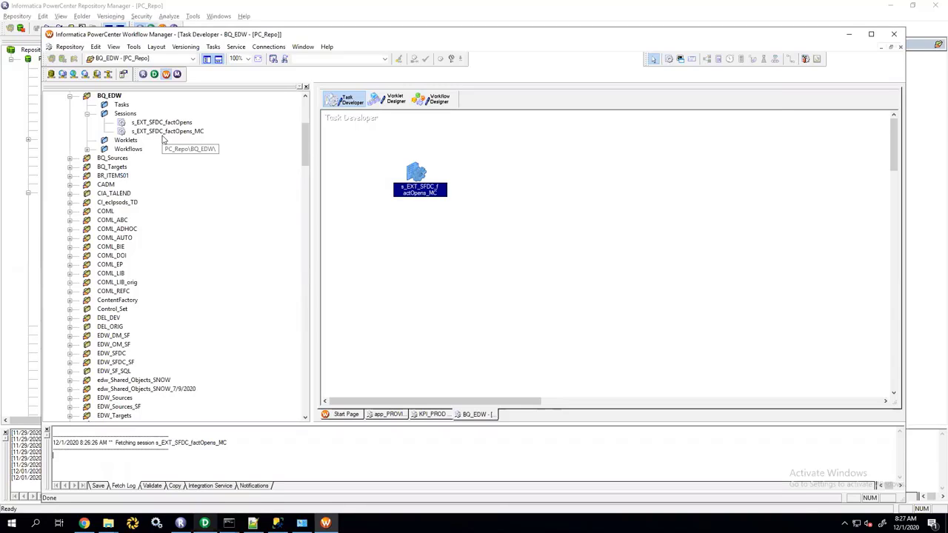
mouse_move(492, 37)
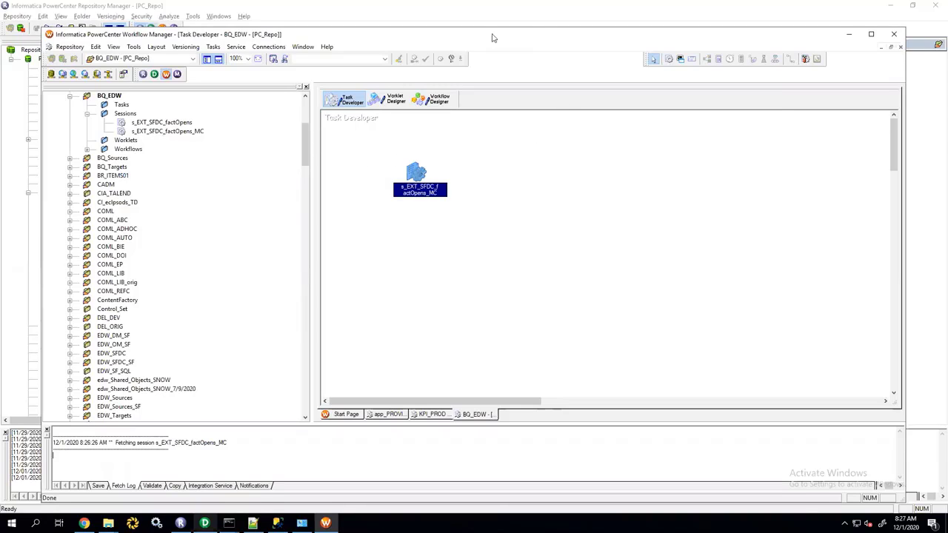
left_click(167, 131)
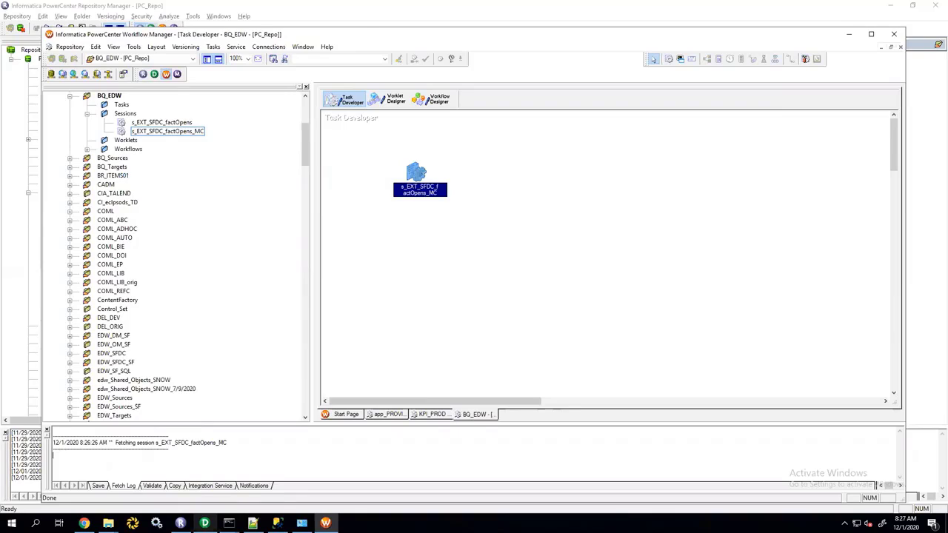